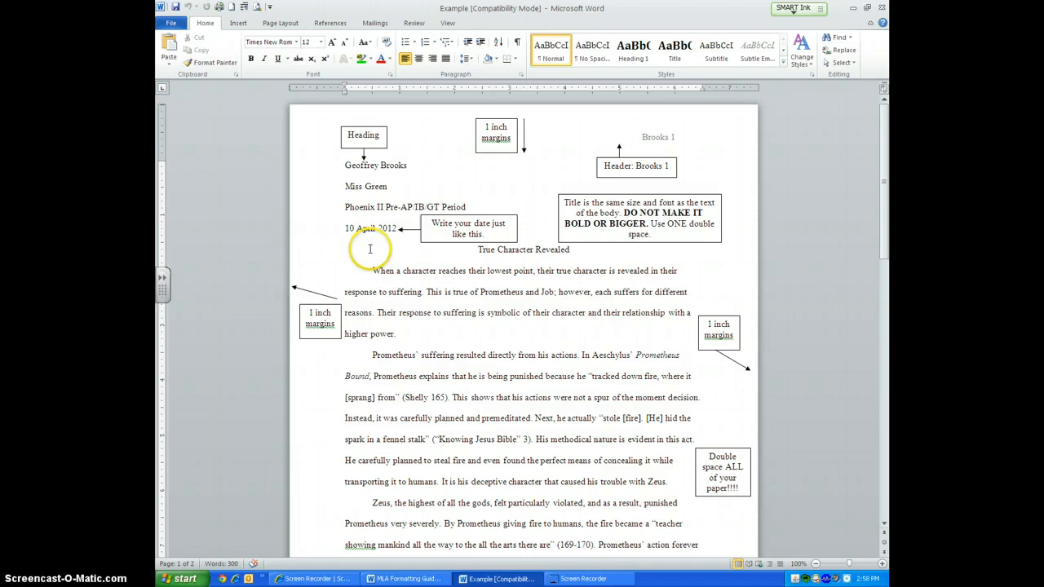
pyautogui.moveTo(405, 235)
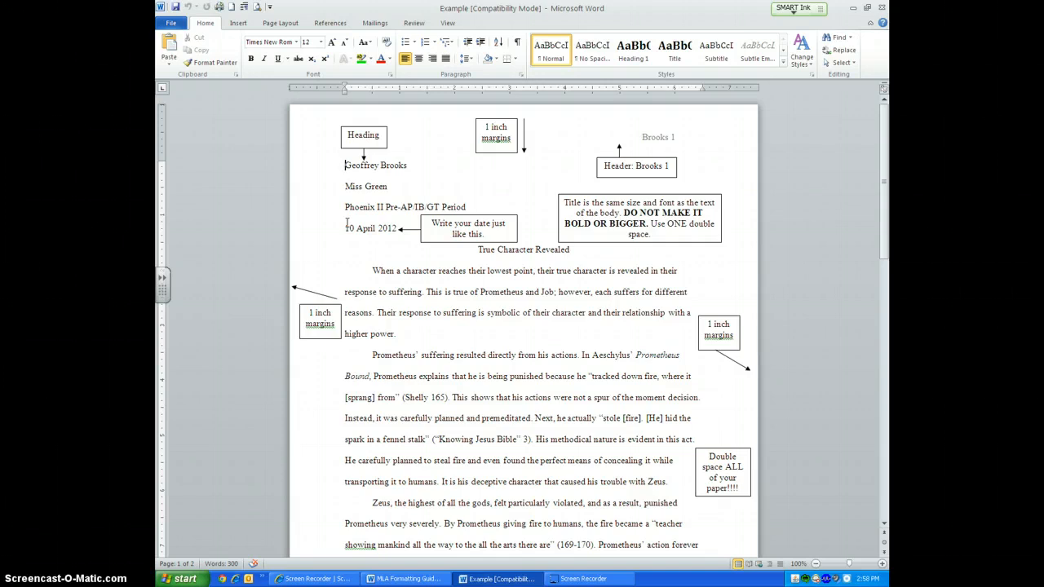
pyautogui.moveTo(636, 166)
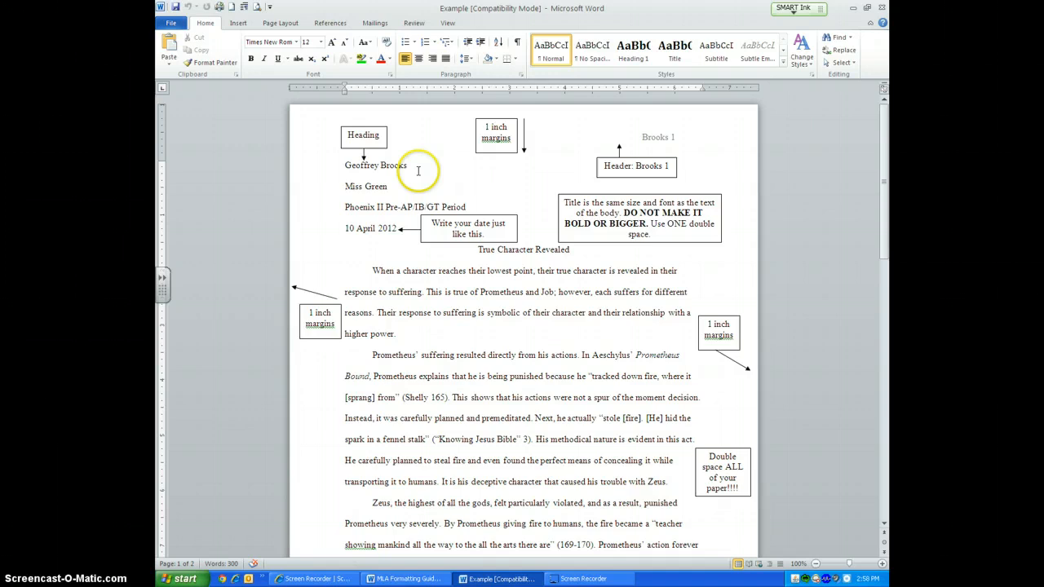
pyautogui.moveTo(362, 167)
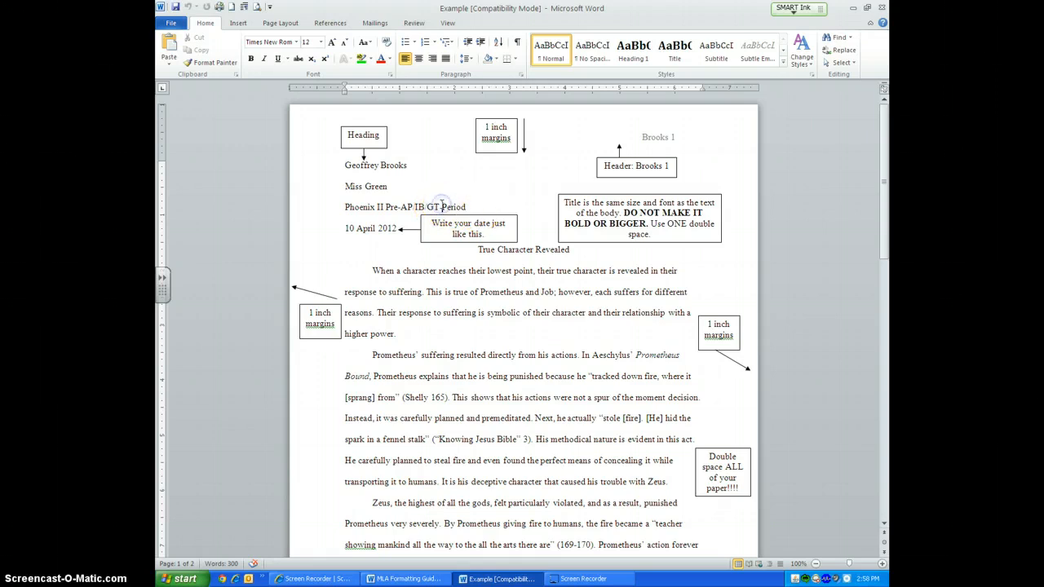
# Edit the heading to read 6th Period and begin replacing the date's day with 05 September.
pyautogui.write('6th')
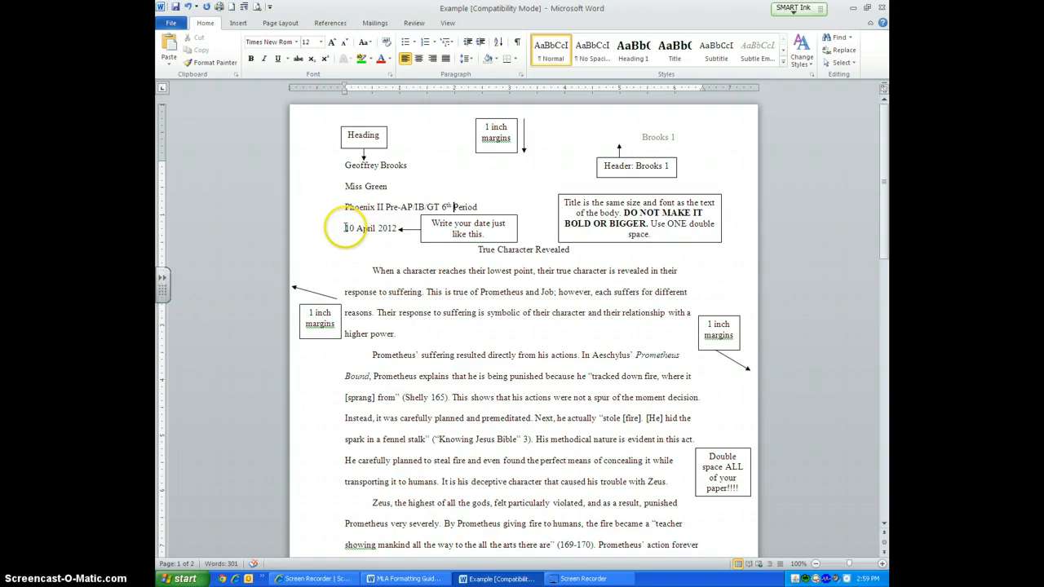
pyautogui.doubleClick(349, 229)
pyautogui.write('5')
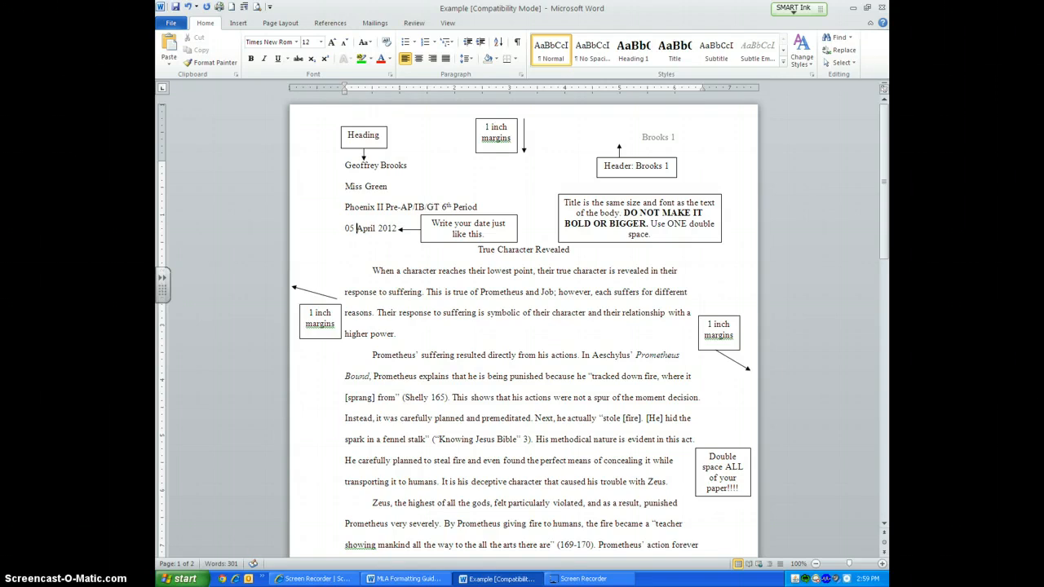
pyautogui.write('Septembe')
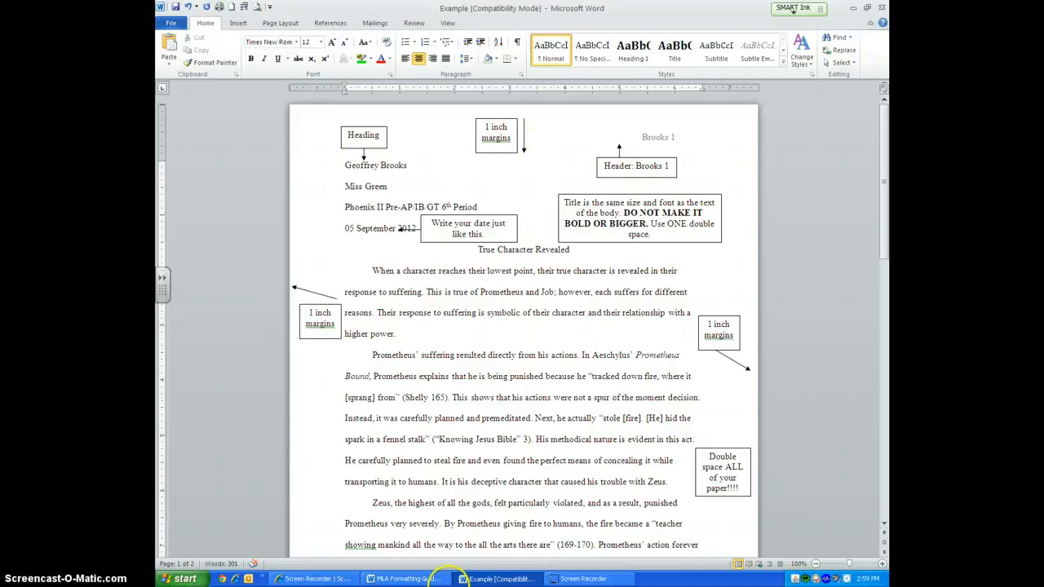
pyautogui.moveTo(536, 361)
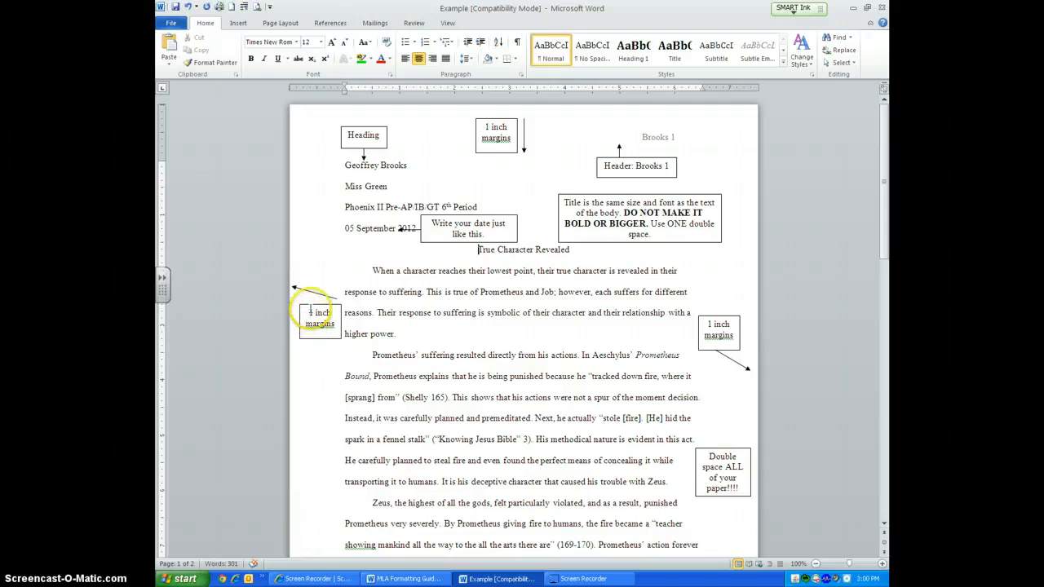
# Scroll down through the example paper to review it.
pyautogui.scroll(-3)
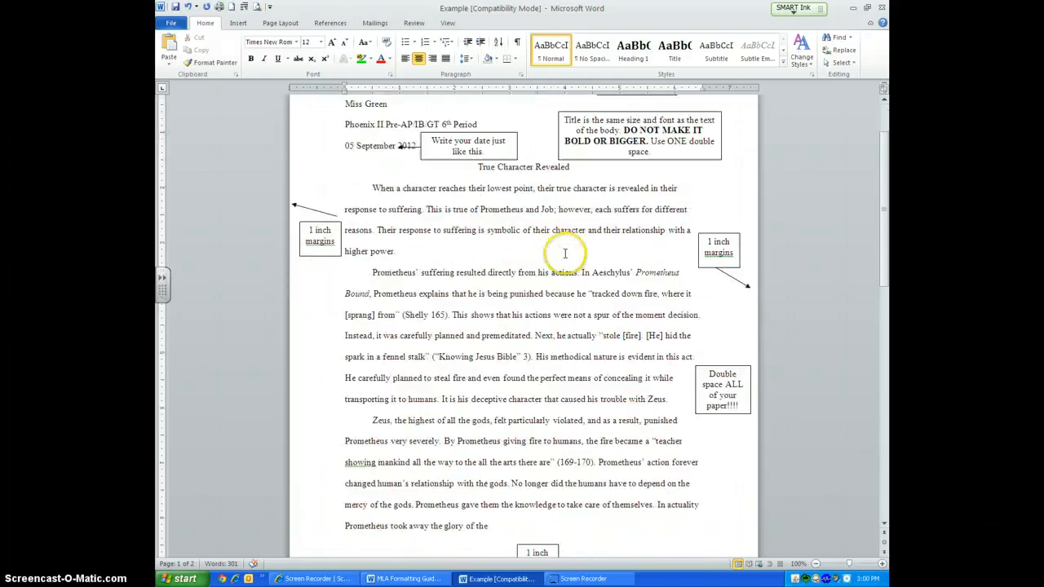
pyautogui.scroll(-3)
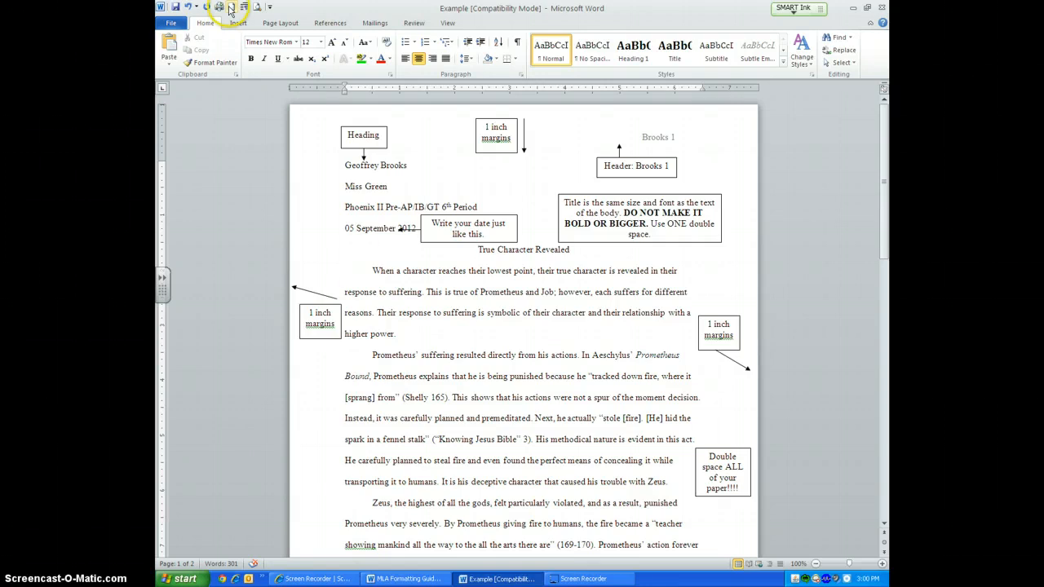
# Start a new blank document and zoom in on the page.
pyautogui.click(219, 7)
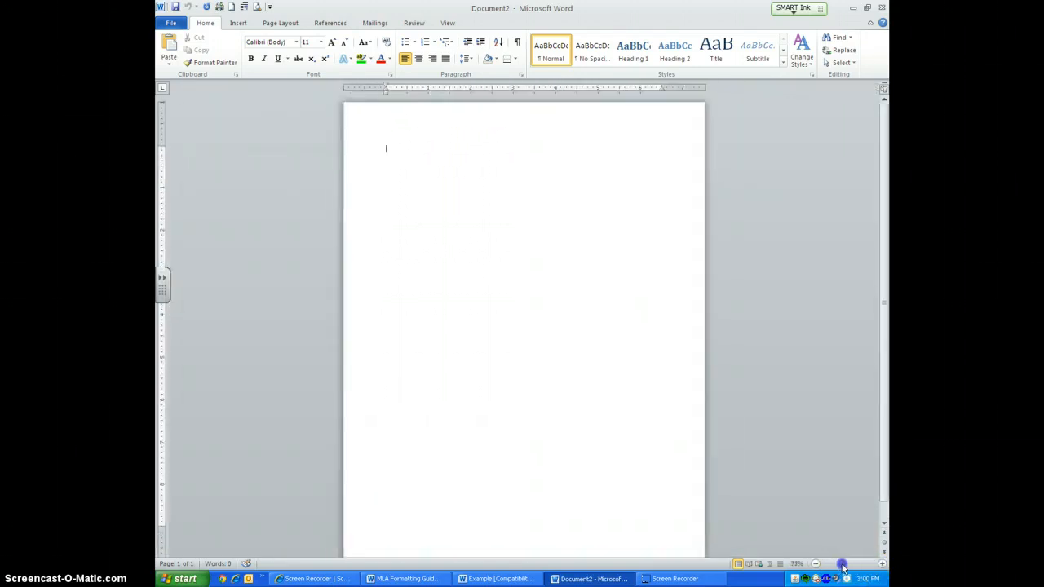
pyautogui.click(879, 564)
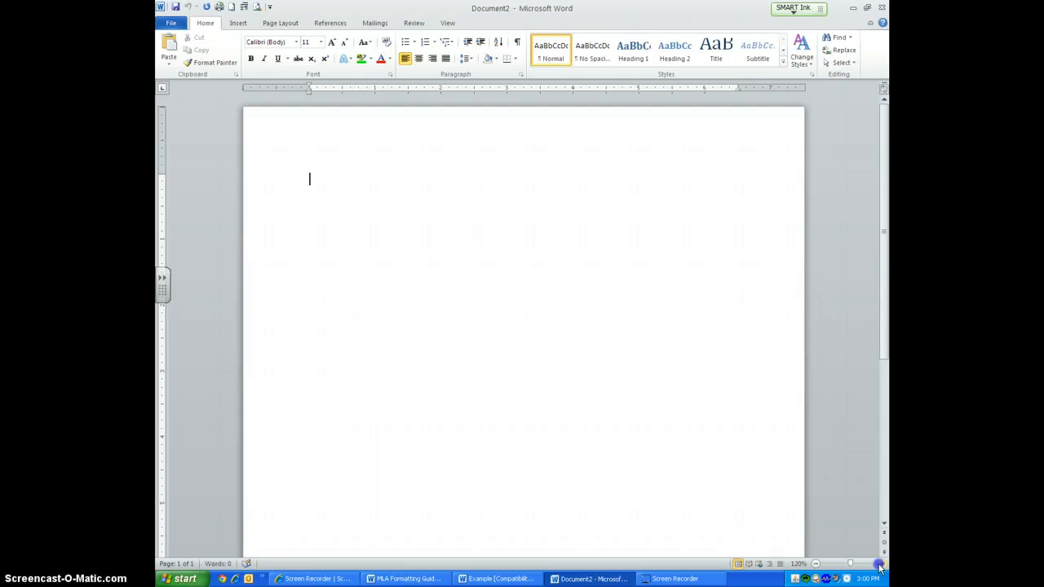
pyautogui.click(884, 565)
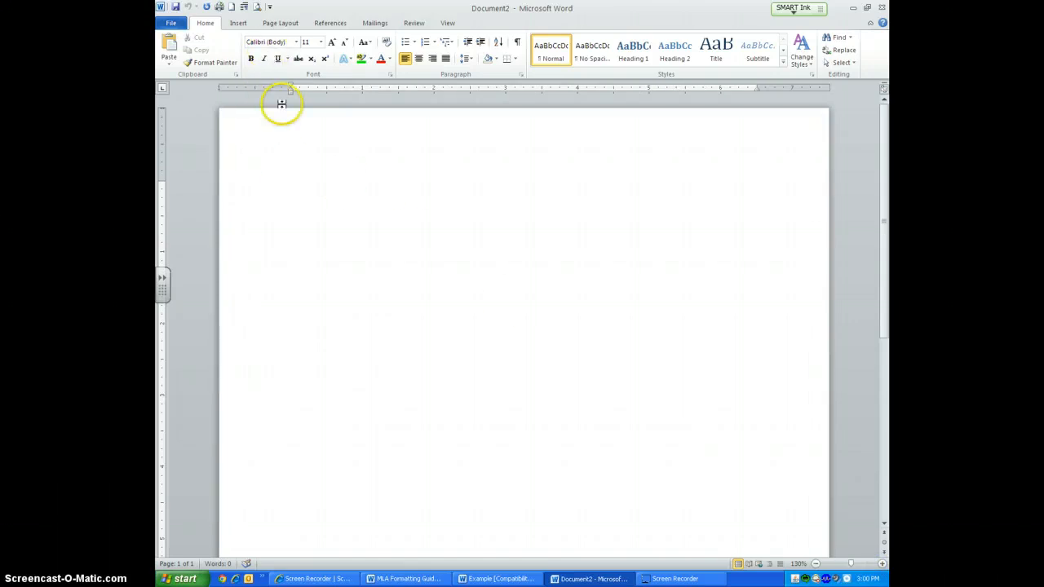
pyautogui.moveTo(284, 104)
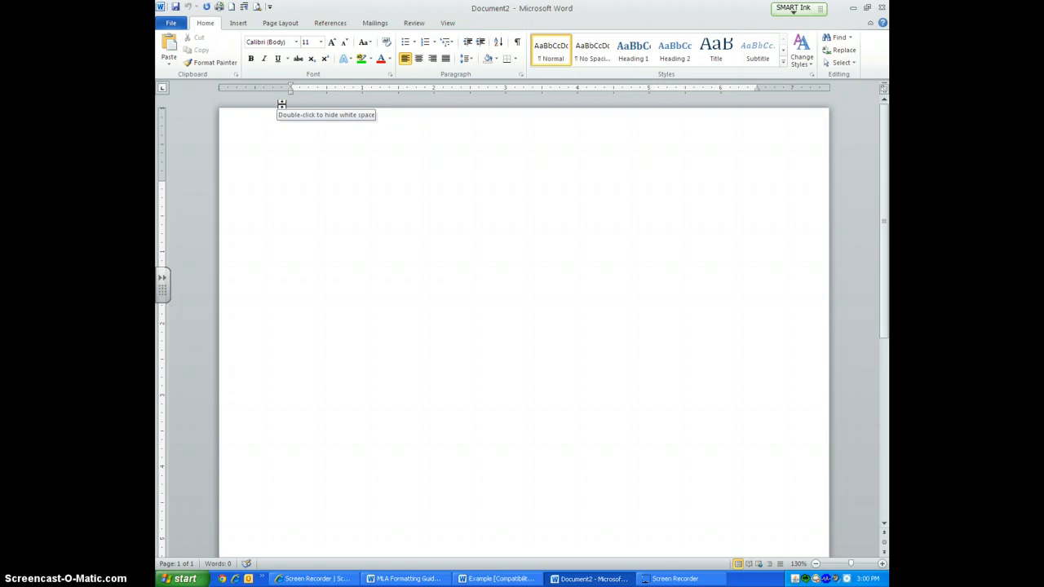
# Enter the heading lines Lindsey Green, Miss Green, Phoenix II Pre-AP/IB/GT 4th Period.
pyautogui.write('Lindsey')
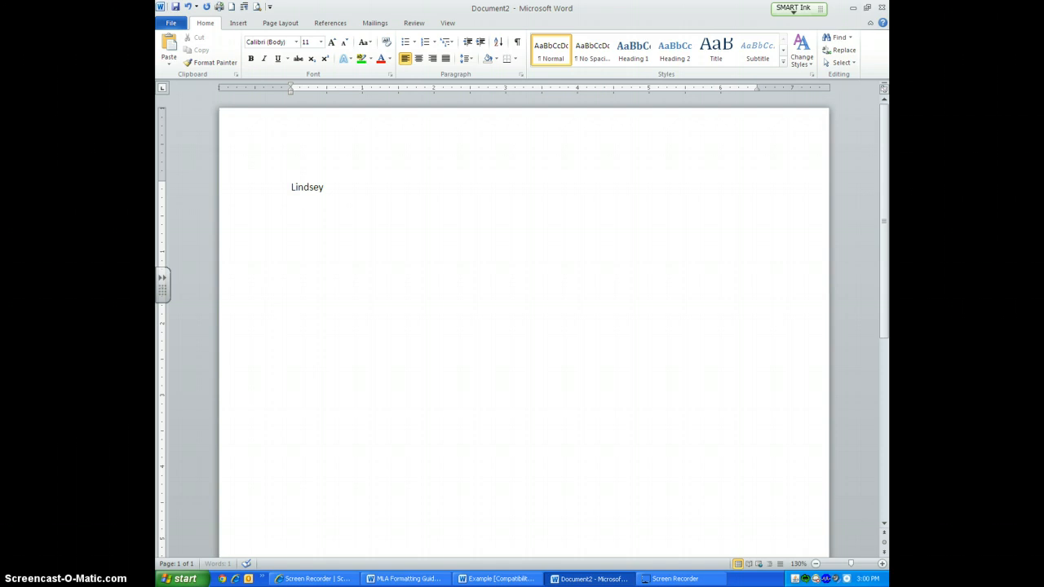
pyautogui.write('Green')
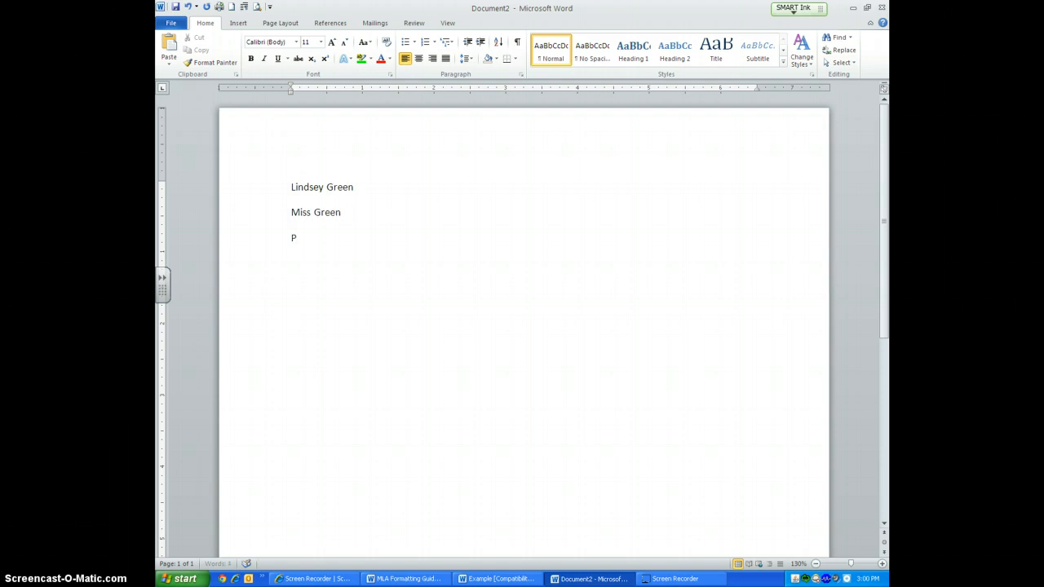
pyautogui.write('hoenix II')
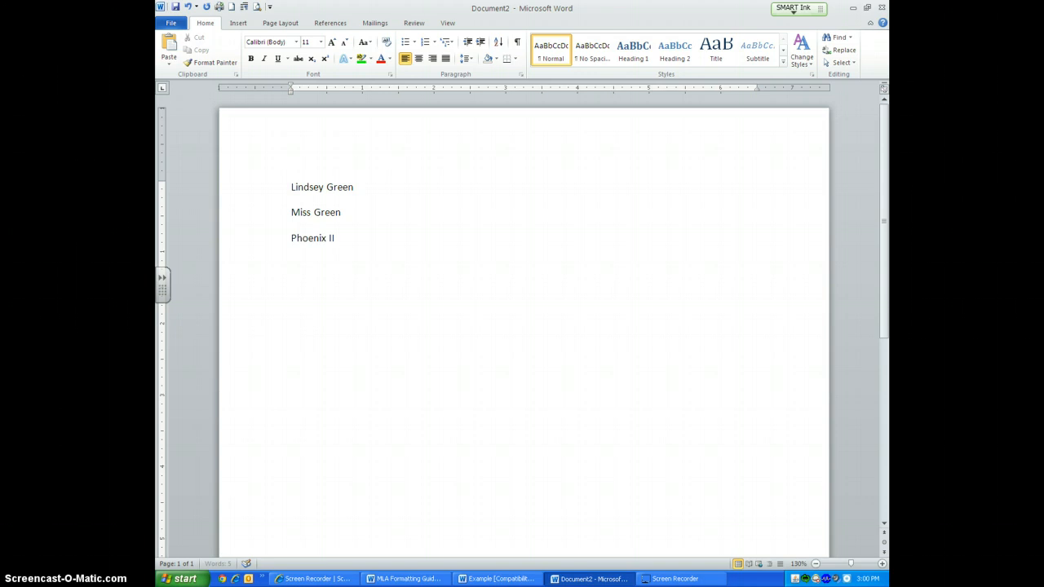
pyautogui.write('Pre-A')
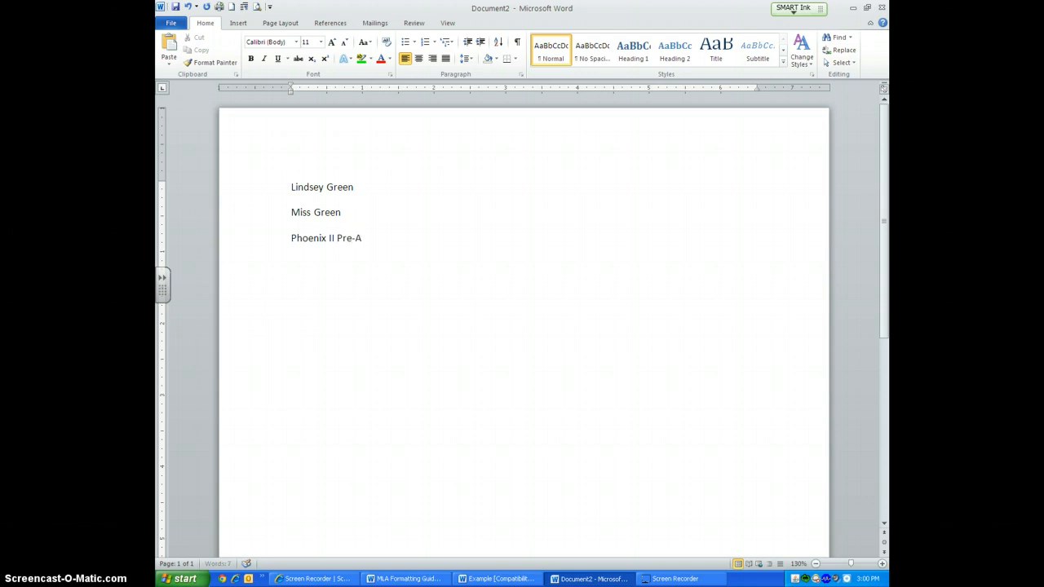
pyautogui.write('P/IB/')
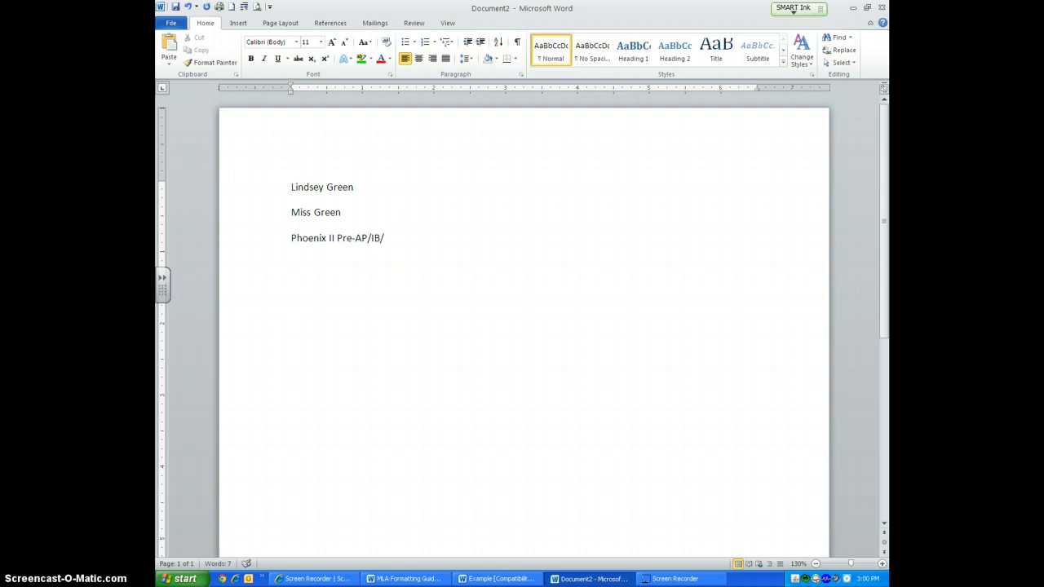
pyautogui.write('GT')
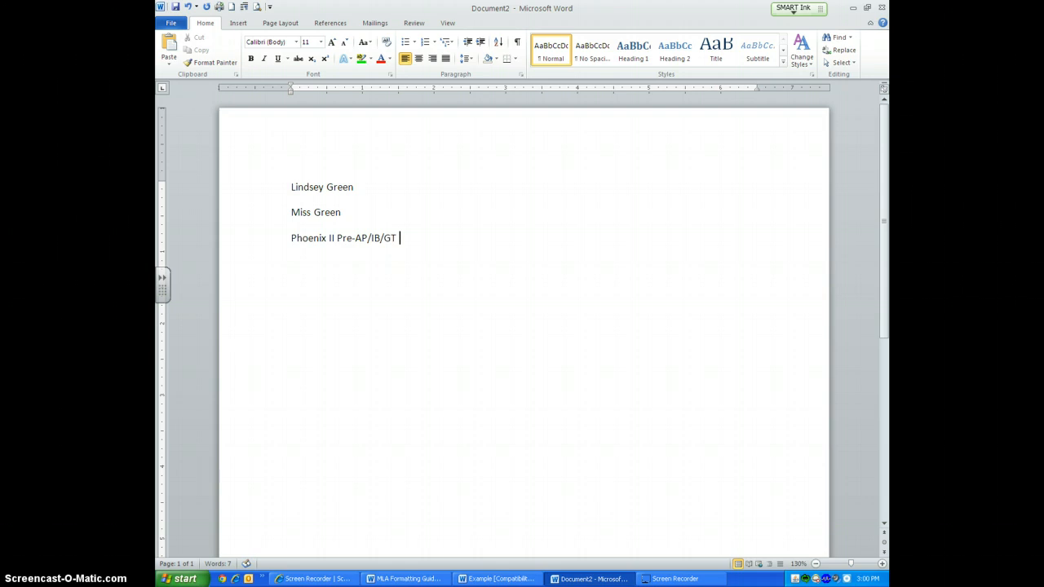
pyautogui.write('4th P')
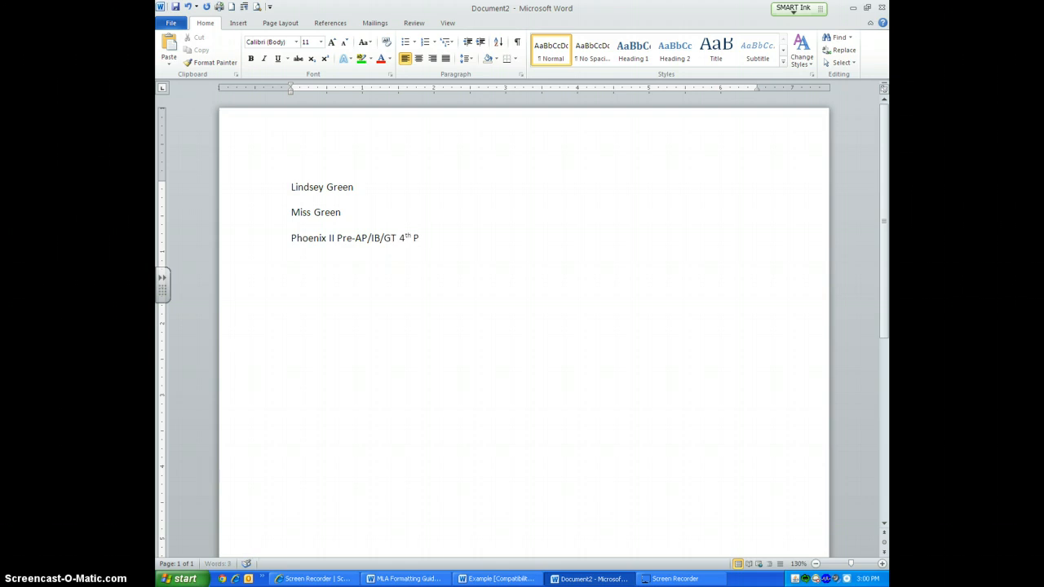
pyautogui.write('eriod')
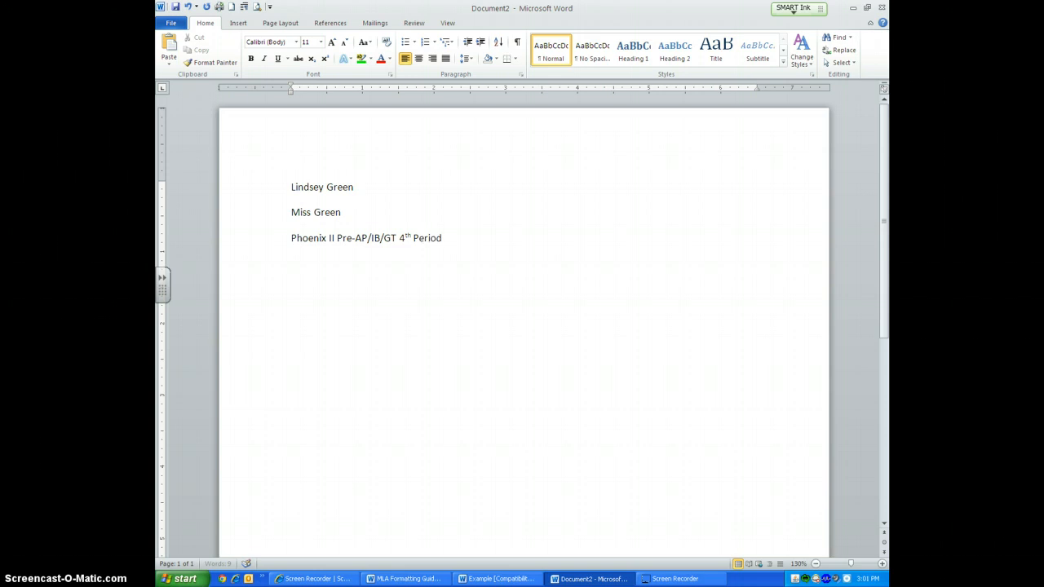
# Add the date line 17 September 2012 below the class line.
pyautogui.press('enter')
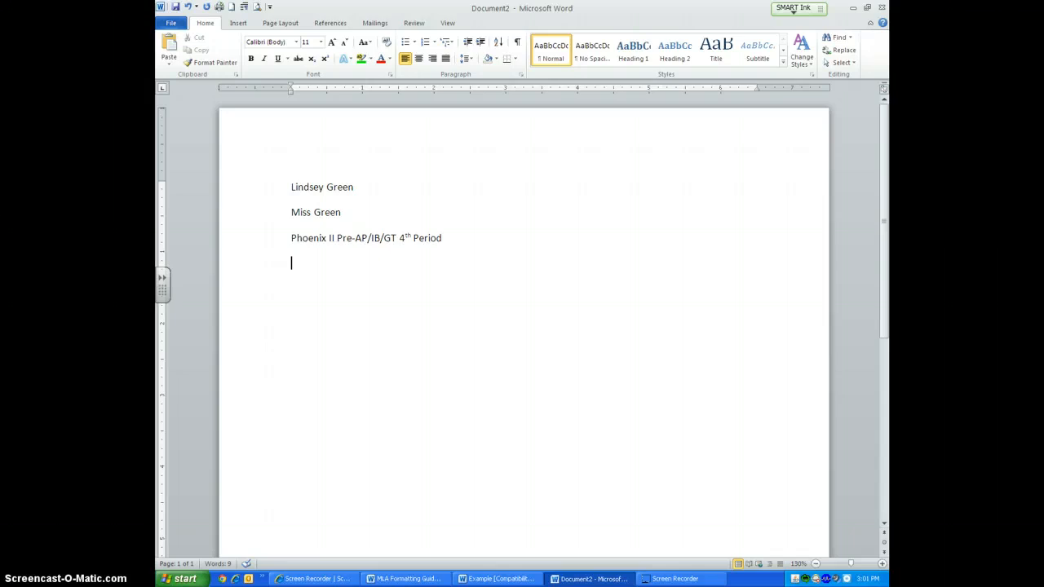
pyautogui.write('17')
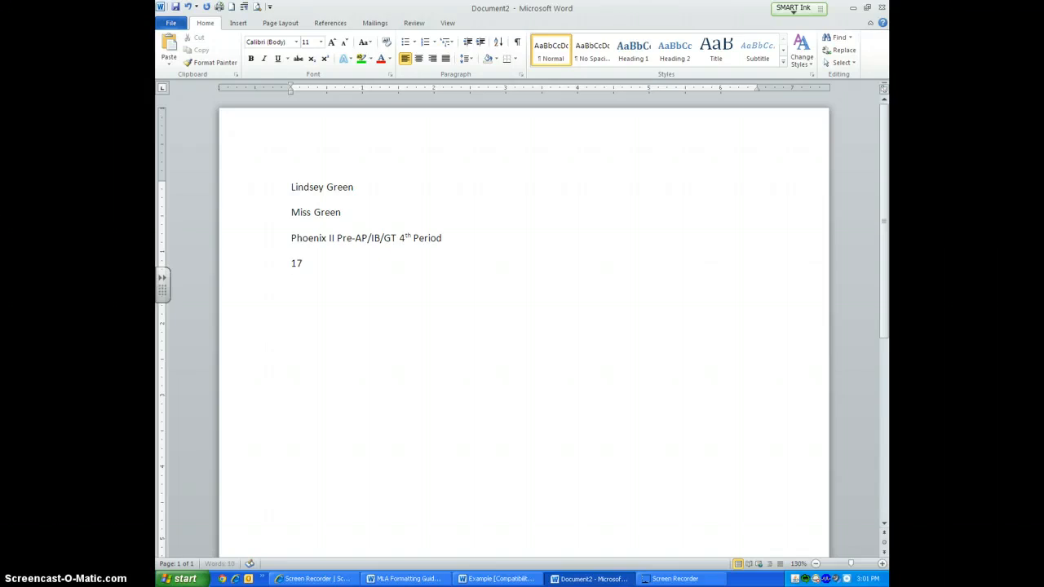
pyautogui.write('September 2012')
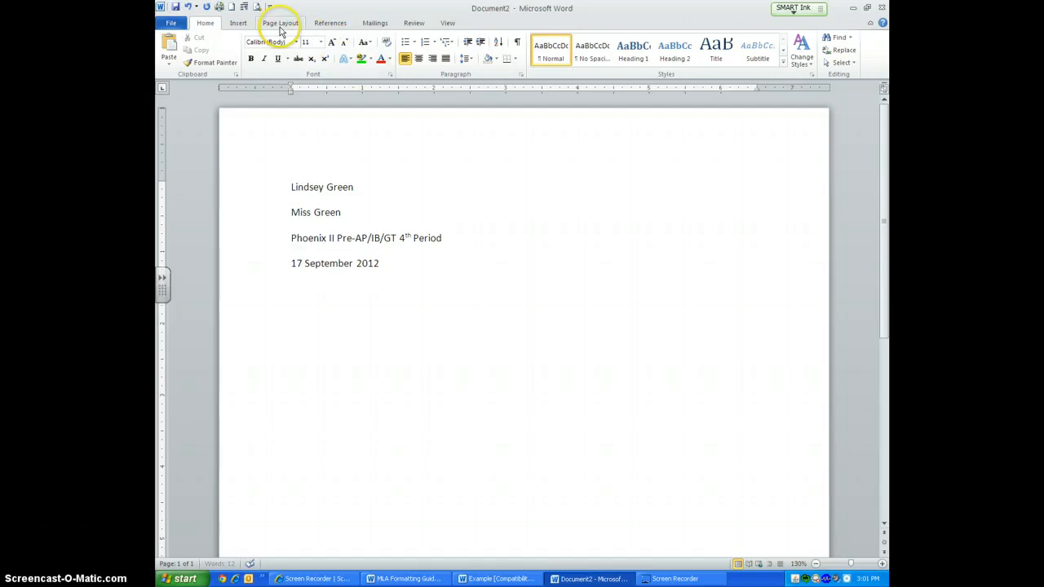
# Apply a preset page margin setting from the Page Layout Margins menu.
pyautogui.click(238, 49)
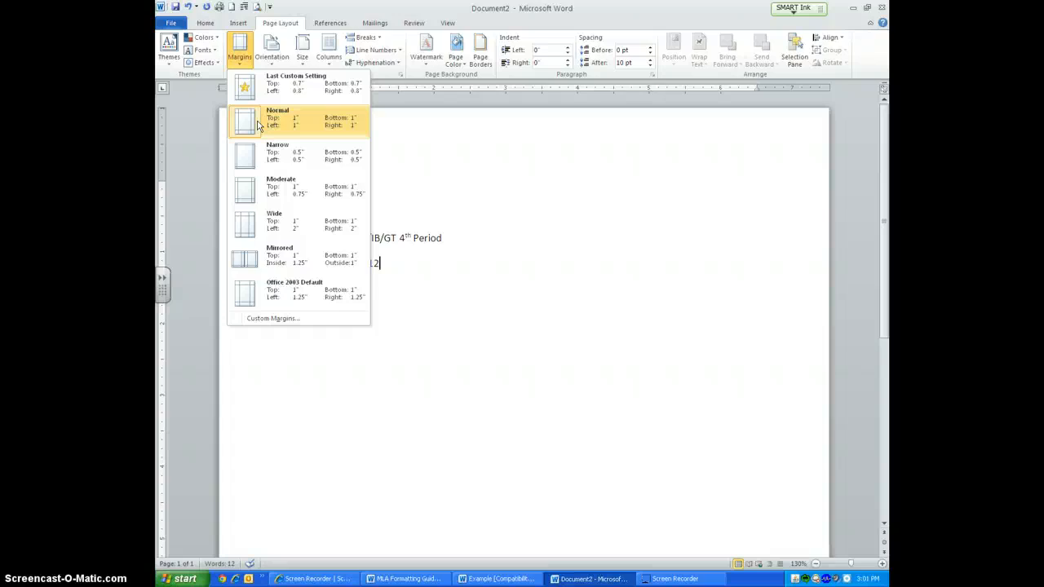
pyautogui.moveTo(258, 89)
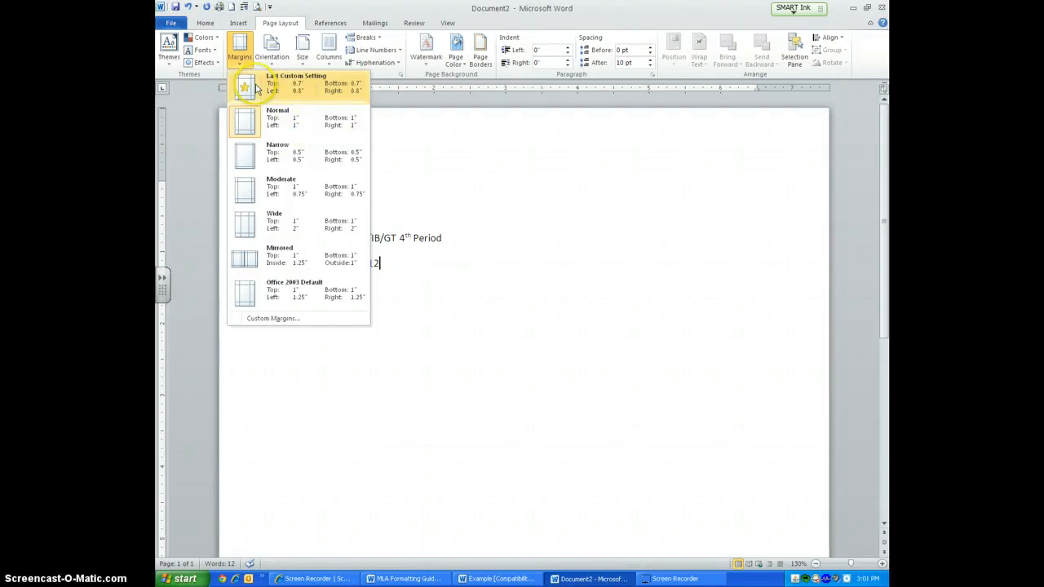
pyautogui.click(244, 121)
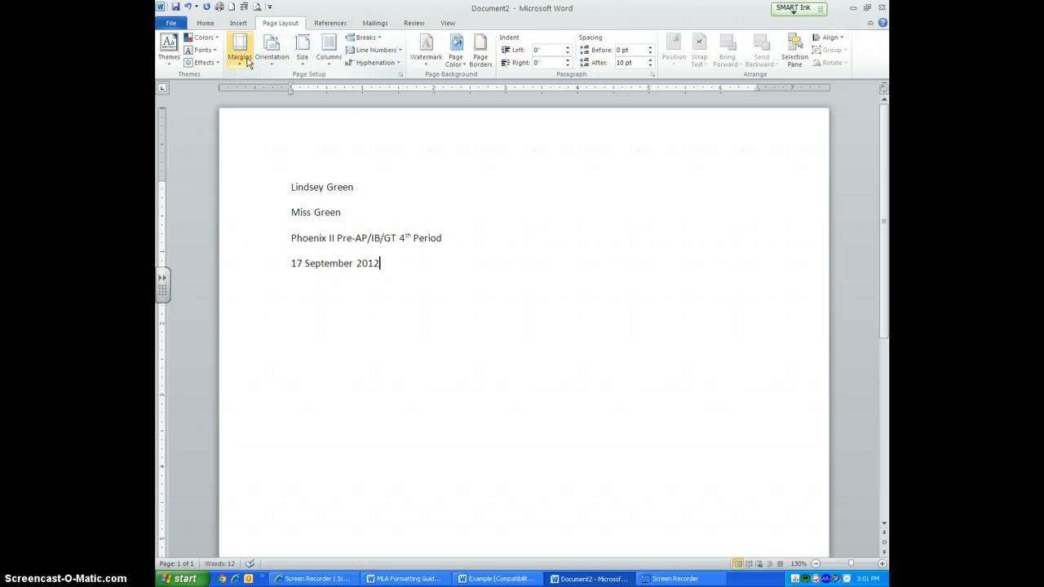
pyautogui.moveTo(238, 49)
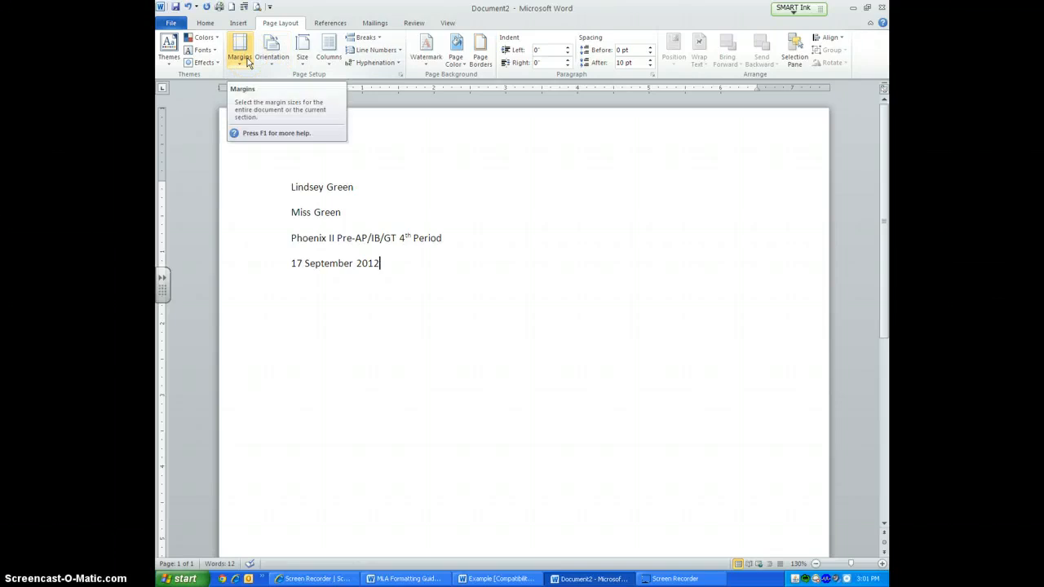
pyautogui.moveTo(437, 147)
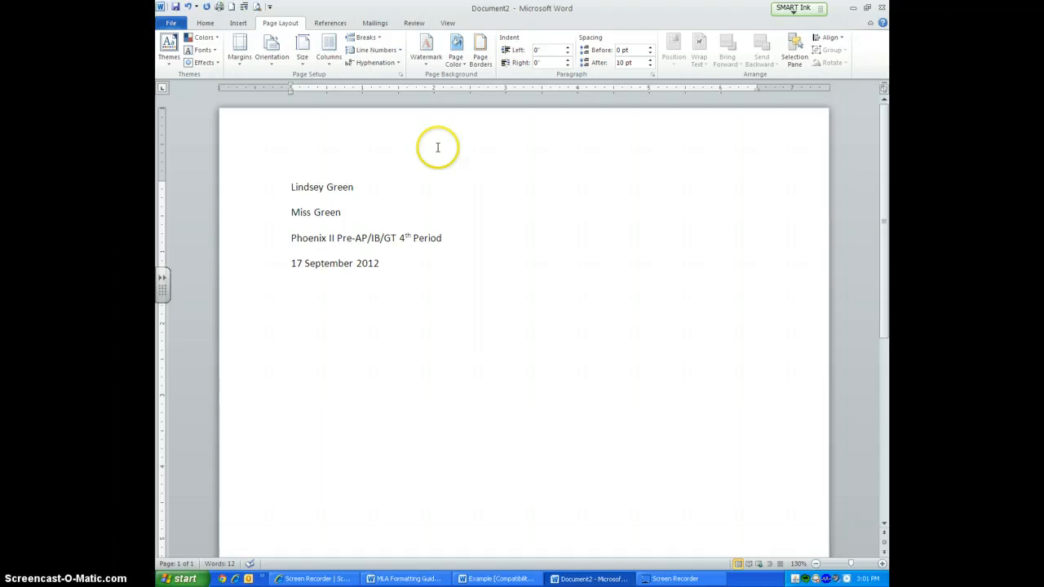
pyautogui.moveTo(766, 143)
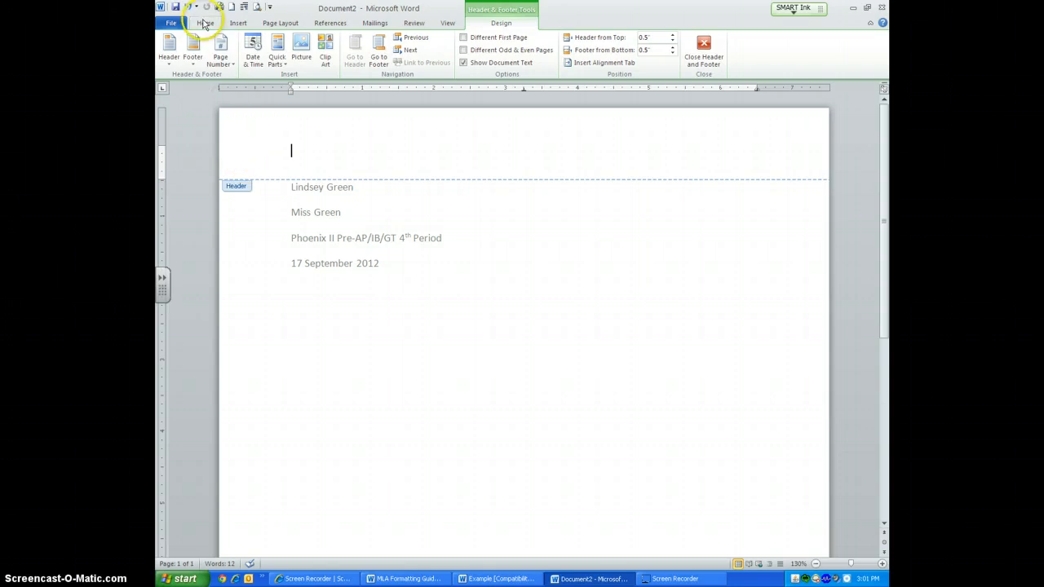
# Right-align the header and enter the surname Green.
pyautogui.click(205, 23)
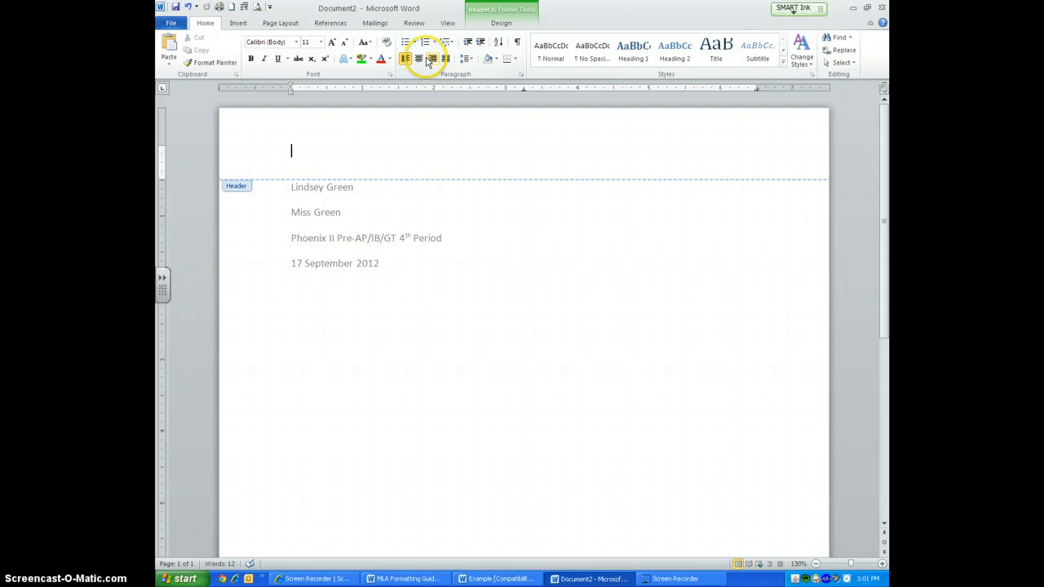
pyautogui.click(432, 59)
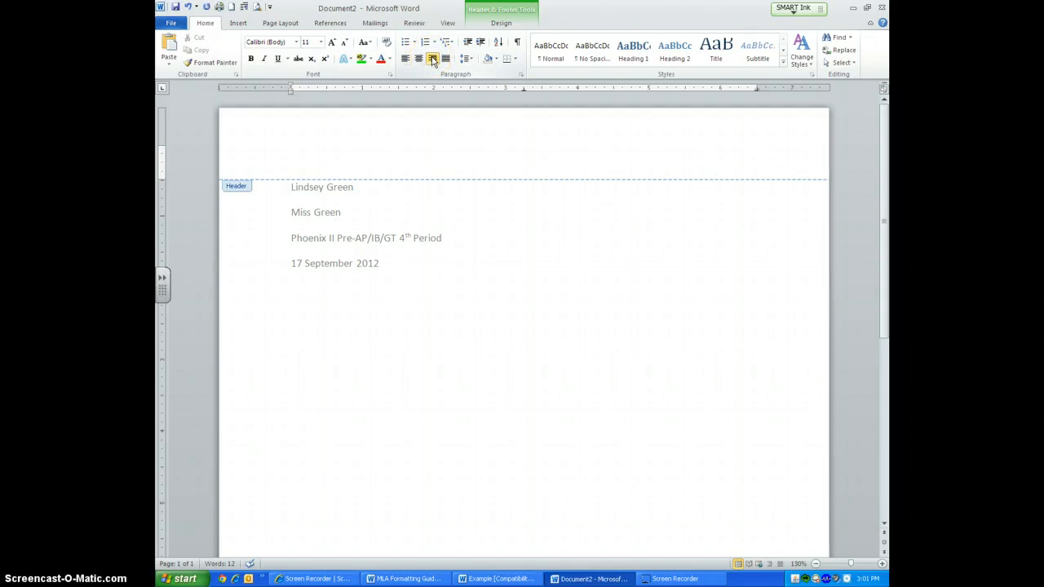
pyautogui.write('Green')
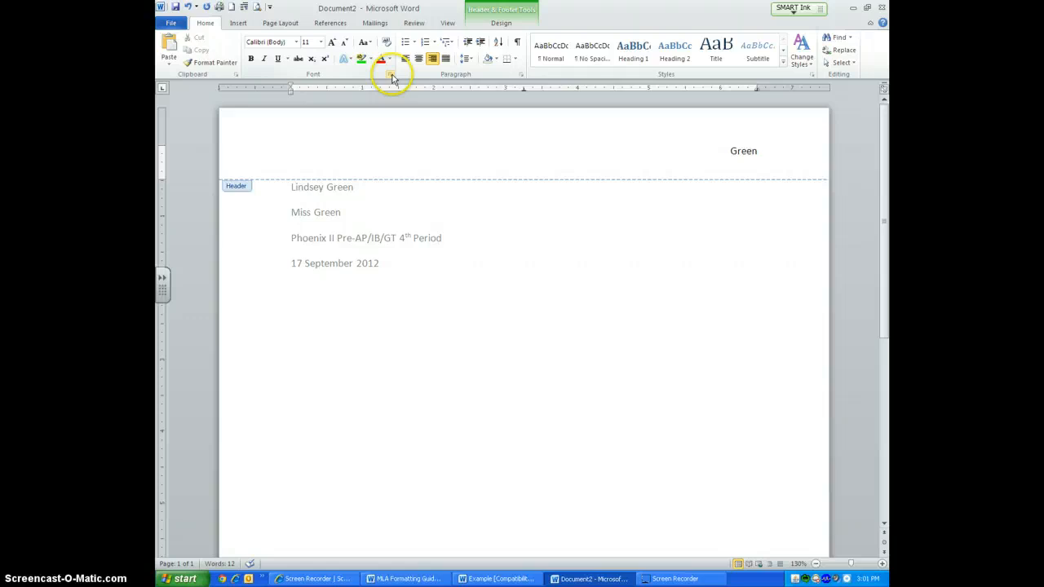
# Insert a plain page number at the current position after Green and select the header text.
pyautogui.click(238, 23)
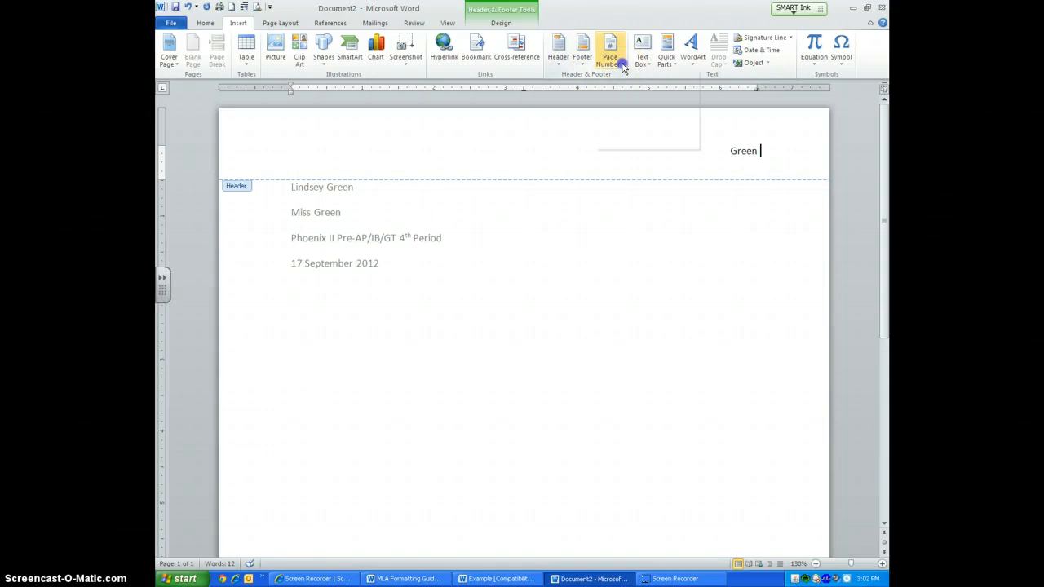
pyautogui.click(610, 47)
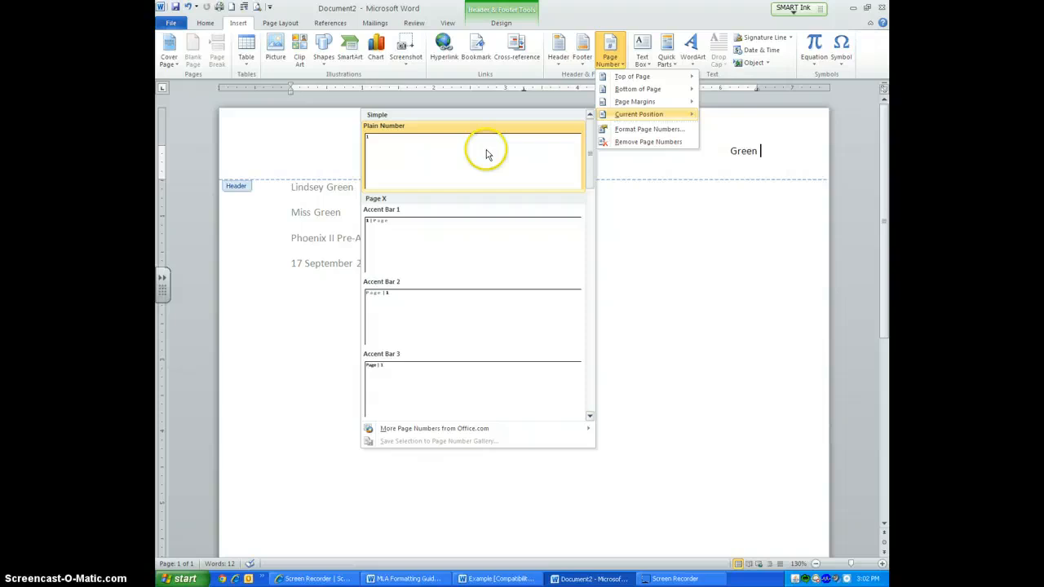
pyautogui.click(473, 155)
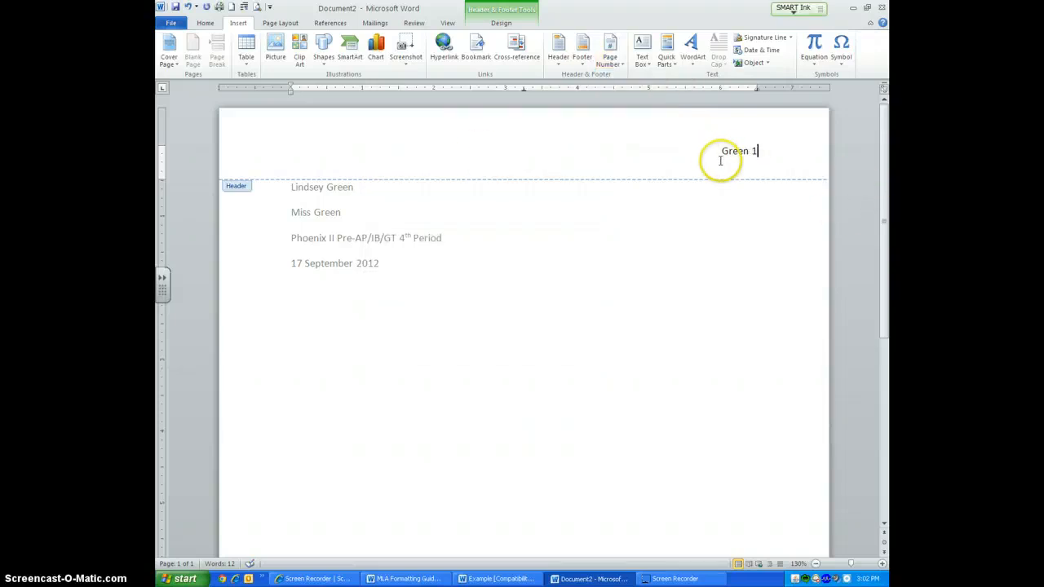
pyautogui.doubleClick(733, 150)
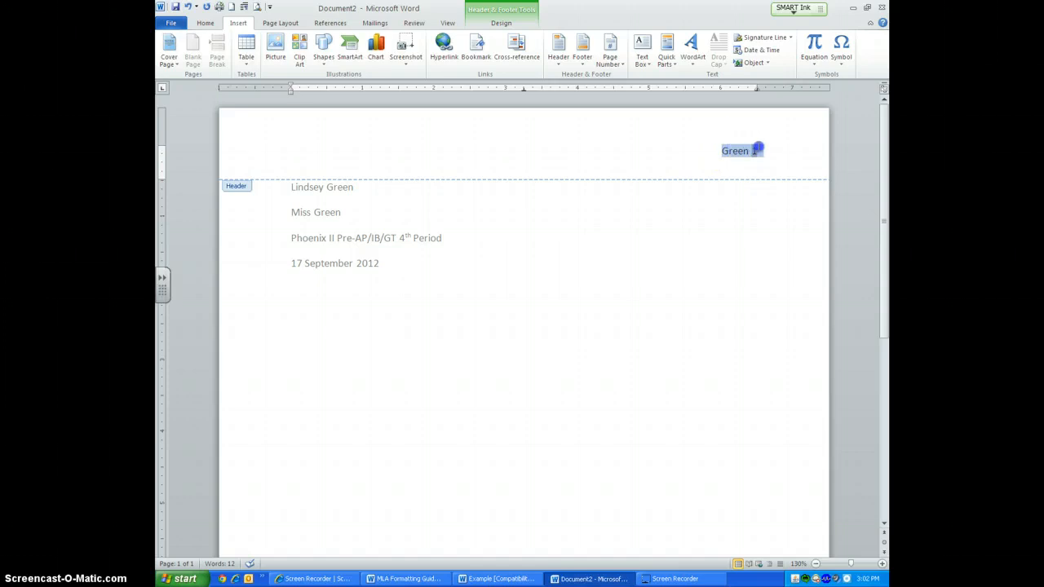
pyautogui.click(206, 22)
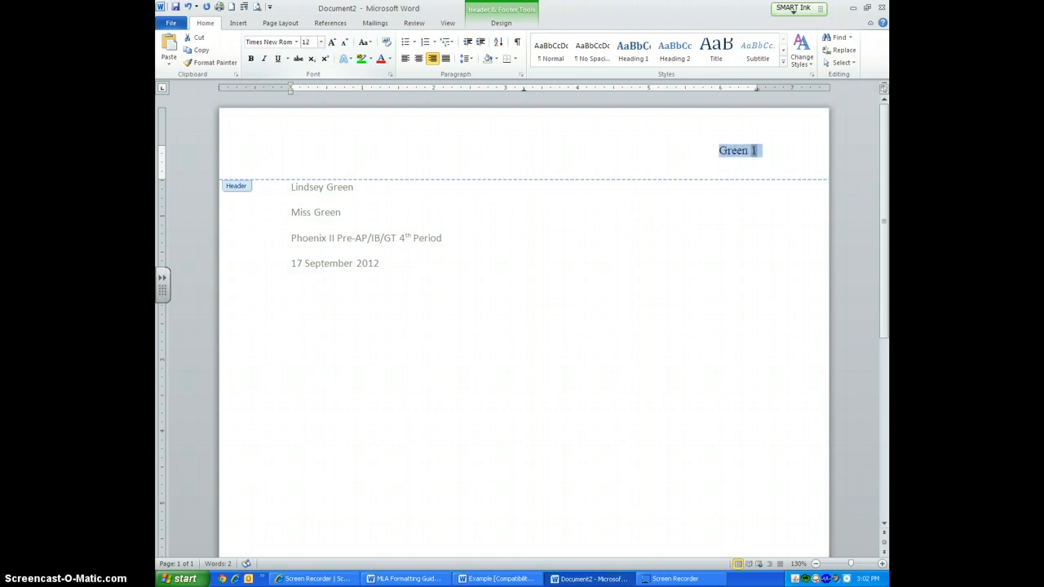
pyautogui.moveTo(379, 258)
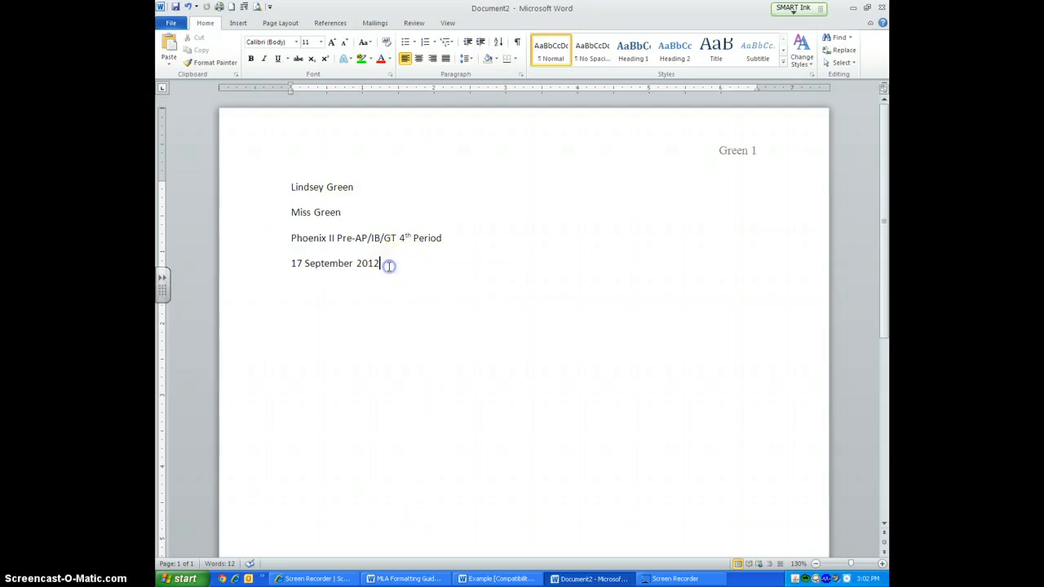
pyautogui.moveTo(455, 272)
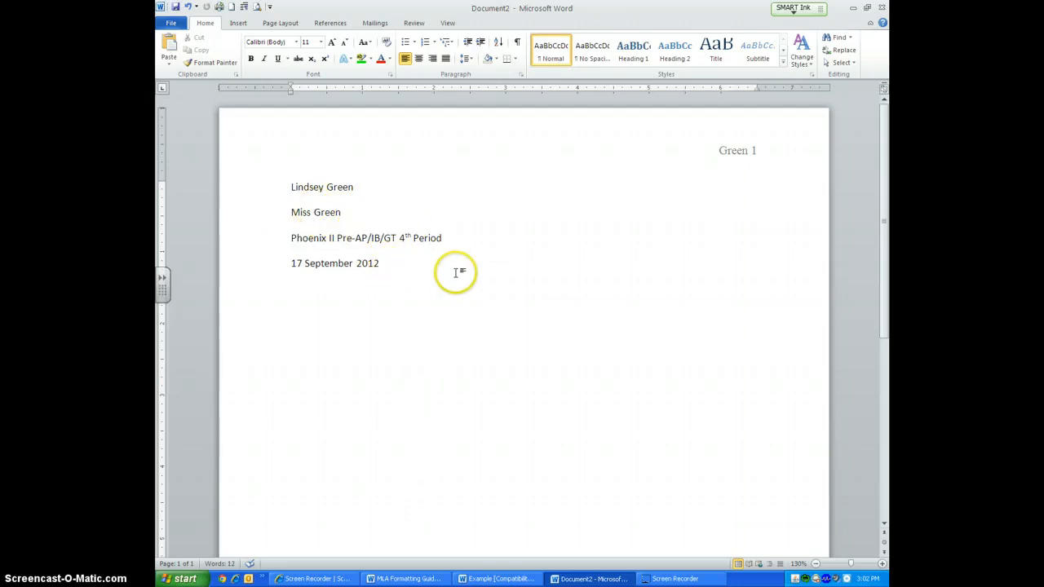
# Place the insertion point after the date line in the essay body.
pyautogui.click(382, 263)
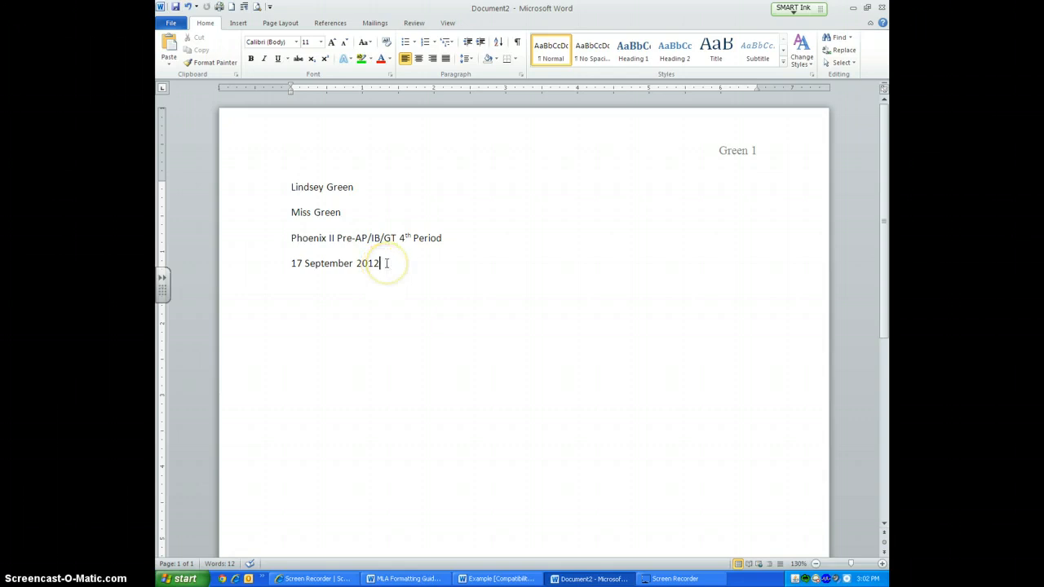
# Add the centered title Musical Medicine on a new line below the date.
pyautogui.press('enter')
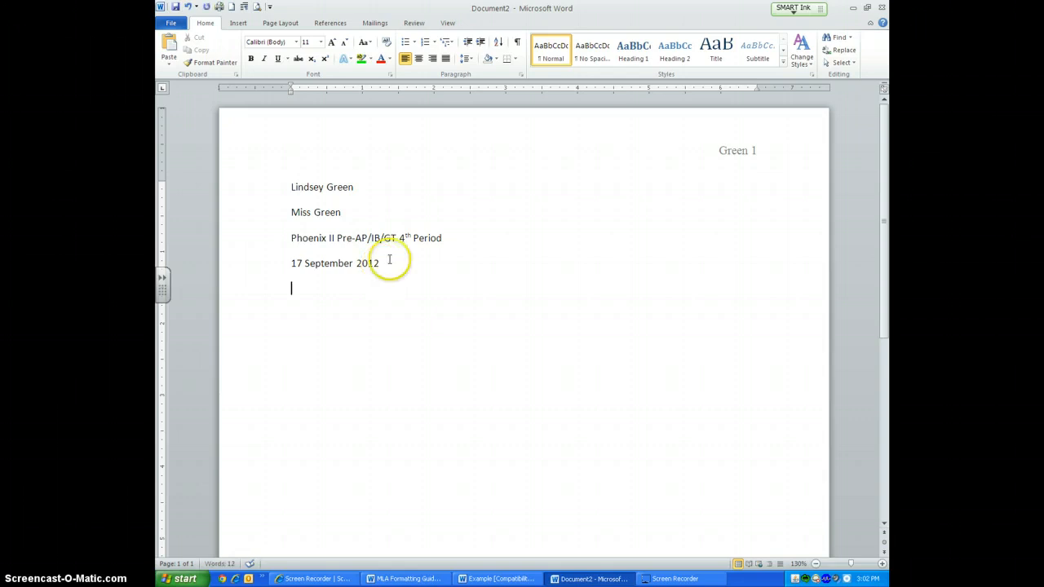
pyautogui.moveTo(417, 58)
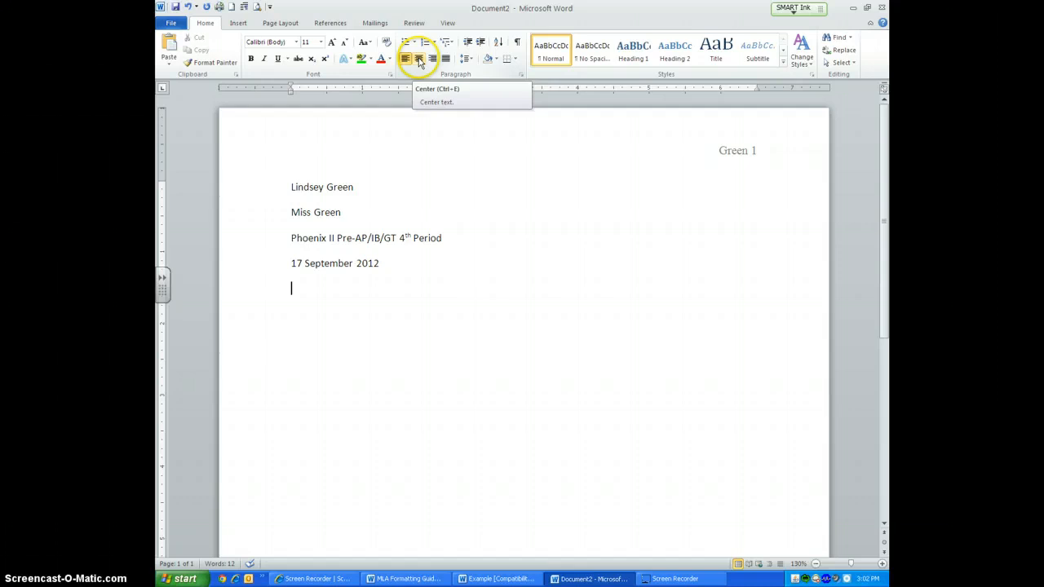
pyautogui.click(417, 58)
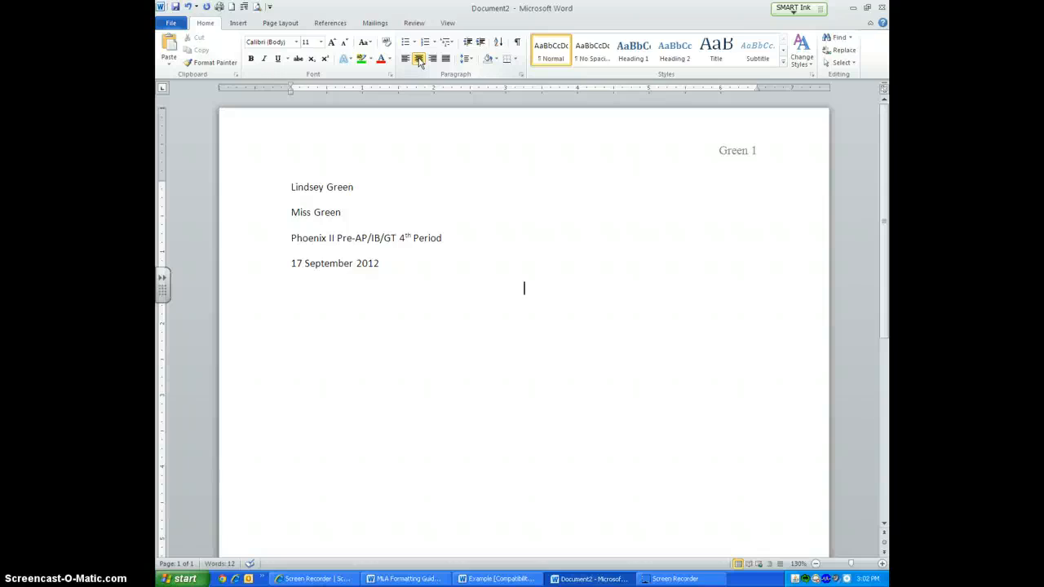
pyautogui.write('Musical Medicine')
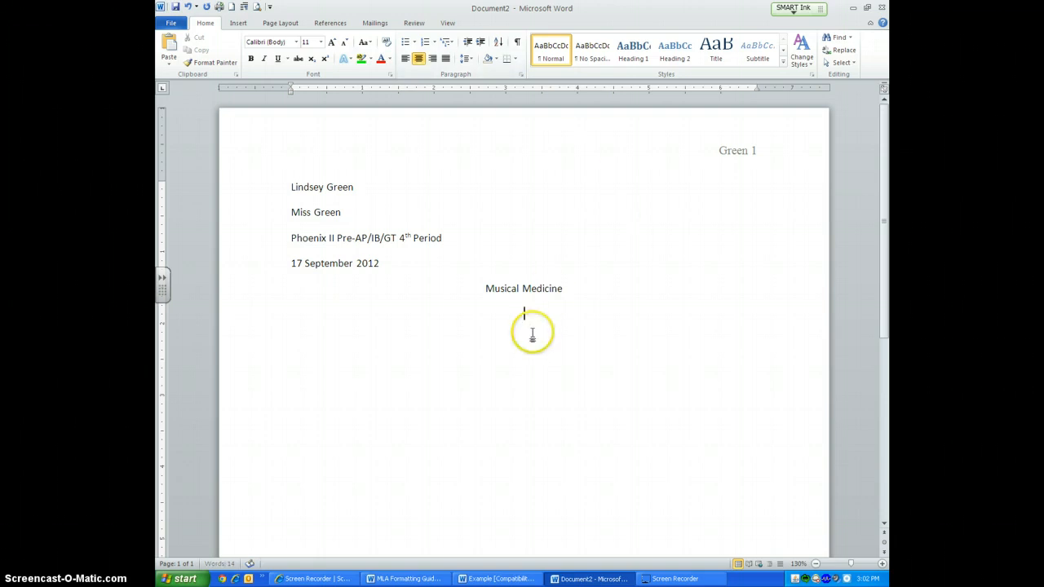
pyautogui.click(405, 58)
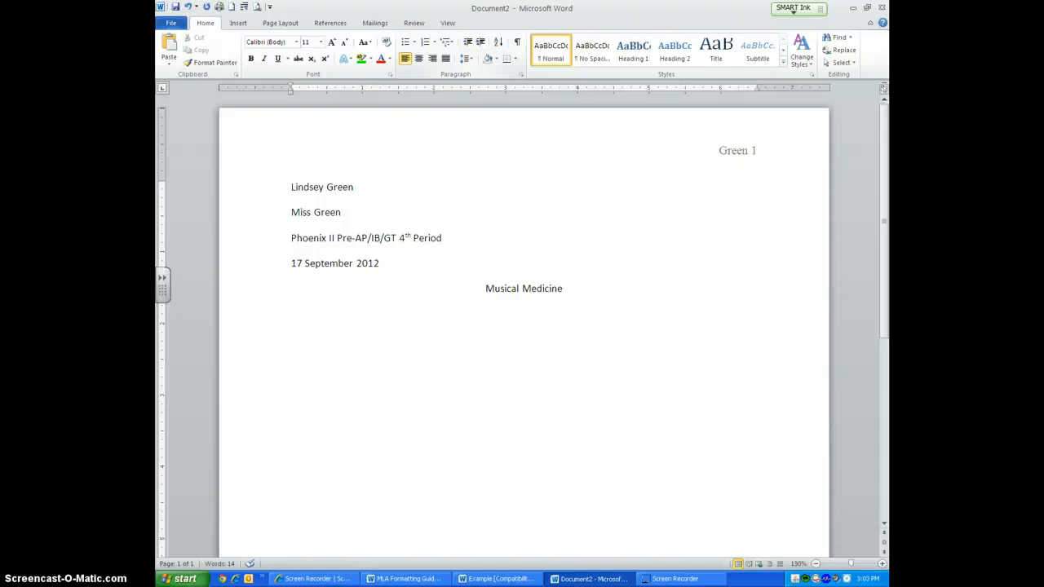
# Enter a placeholder body paragraph and select the entire document with Ctrl+A.
pyautogui.write('Asldkfj;asdlkfj;sladkfj;slkdfj;lasdkfj;sldkfj')
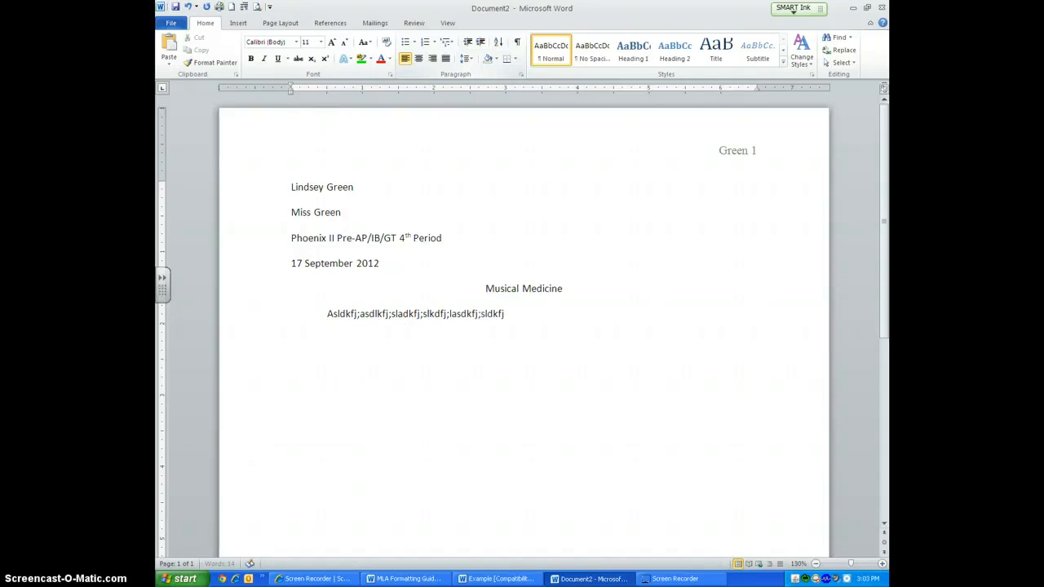
pyautogui.write('a;lsdkfj;alskdjf;laskdfj;alsdkfj;alskdfj;alsdkfj;asl')
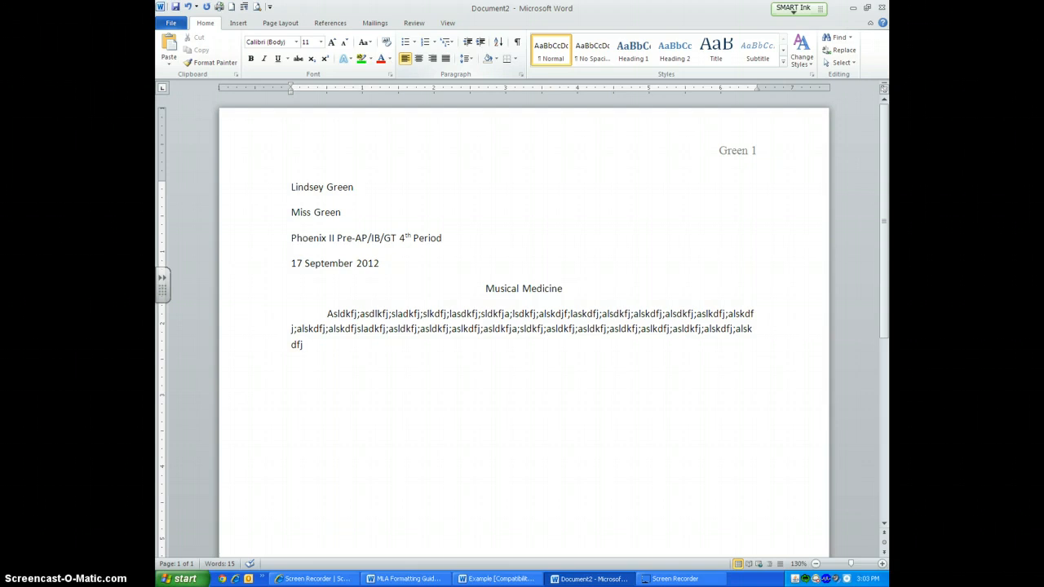
pyautogui.click(304, 344)
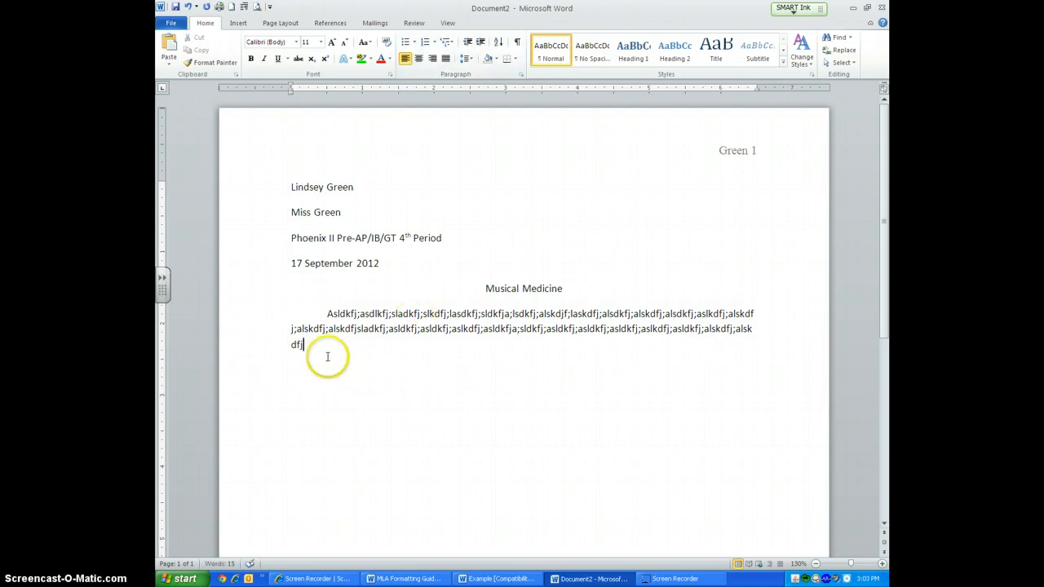
pyautogui.press('ctrl+a')
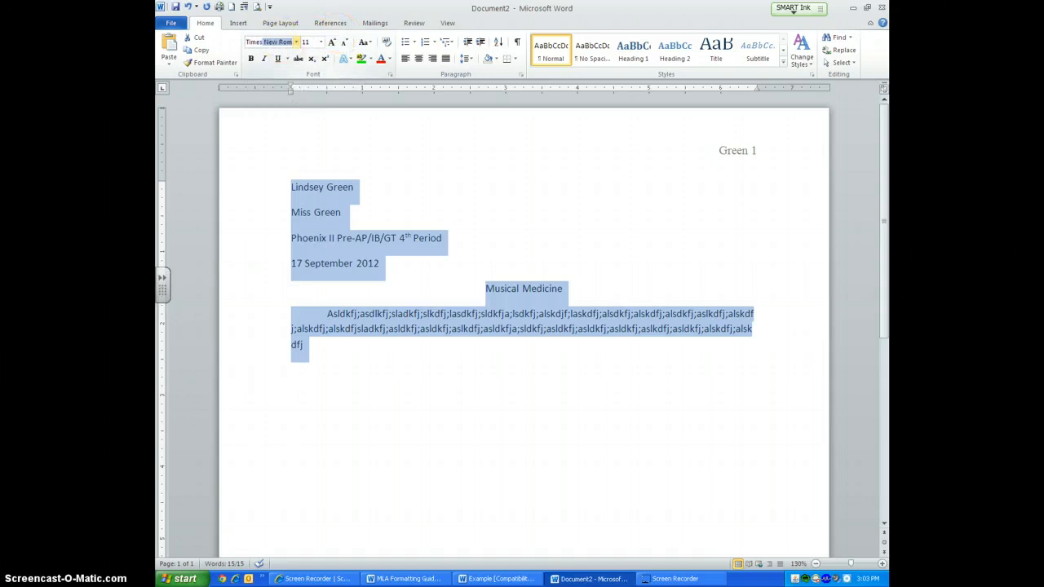
# Apply Times New Roman 12 to all text and bring up the Paragraph dialog.
pyautogui.click(306, 43)
pyautogui.write('12')
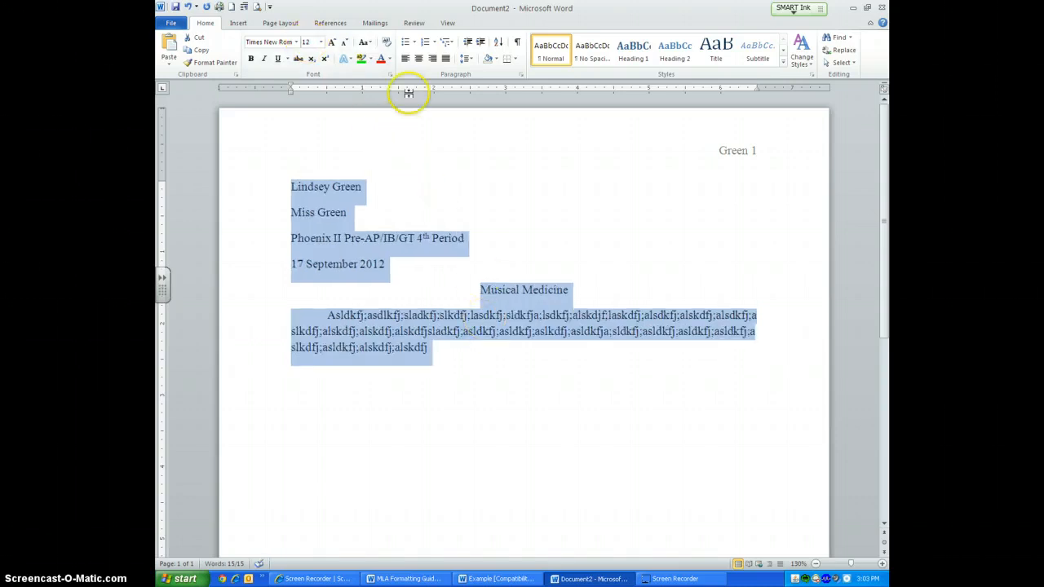
pyautogui.click(497, 75)
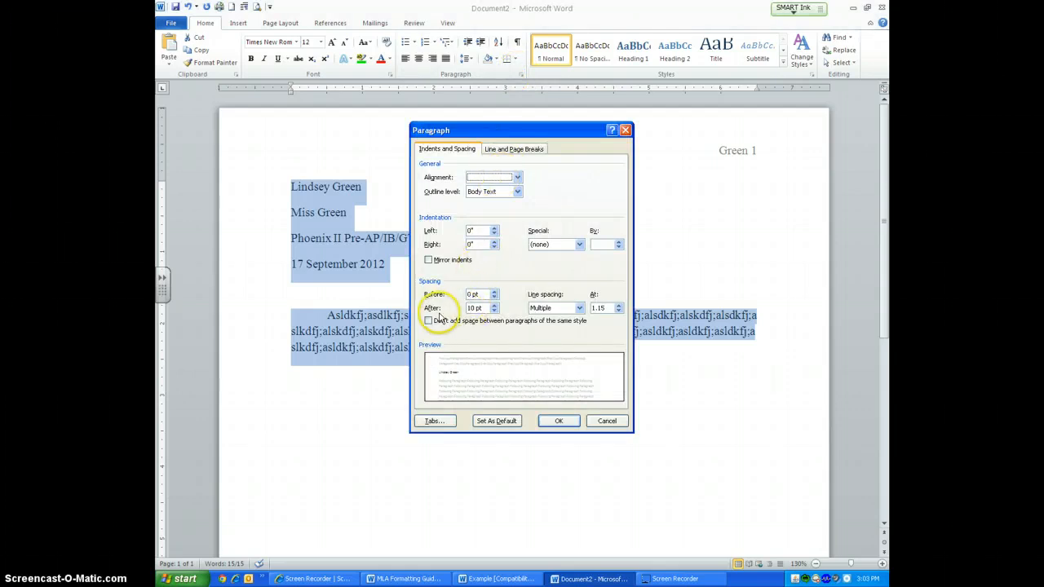
pyautogui.moveTo(422, 338)
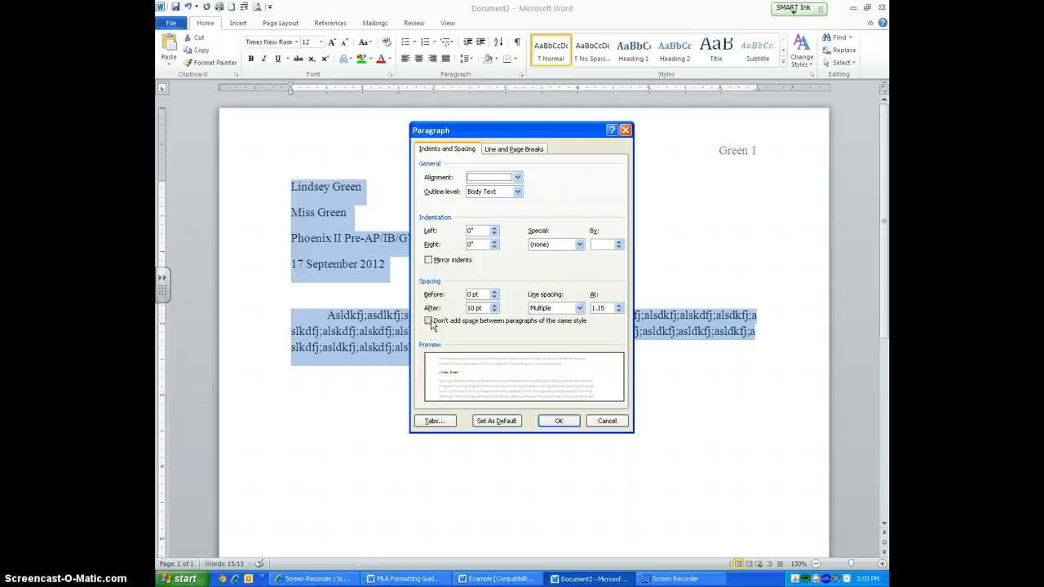
# Set no extra space between same-style paragraphs and Double line spacing, then confirm.
pyautogui.click(427, 320)
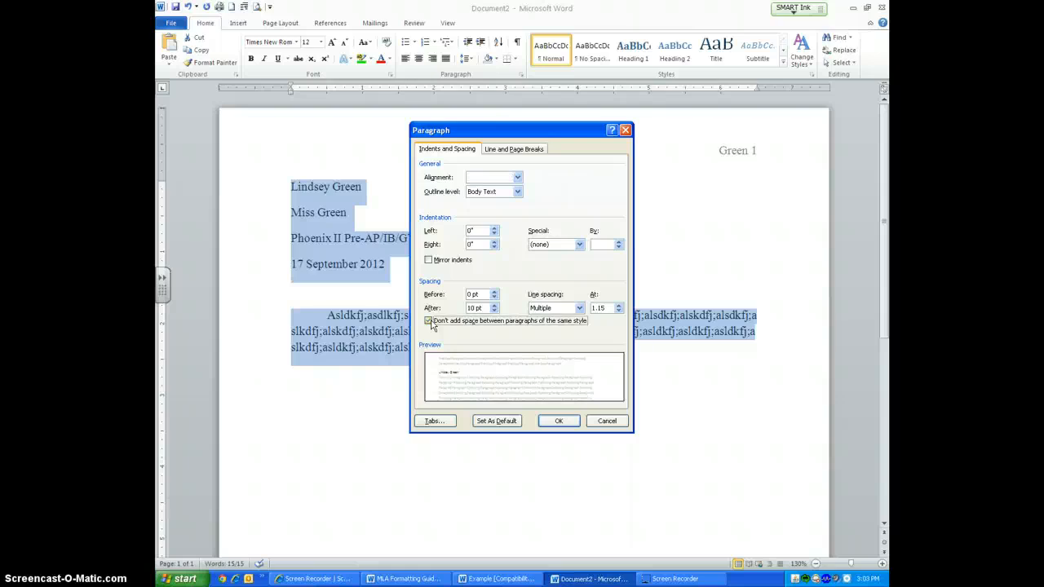
pyautogui.click(427, 320)
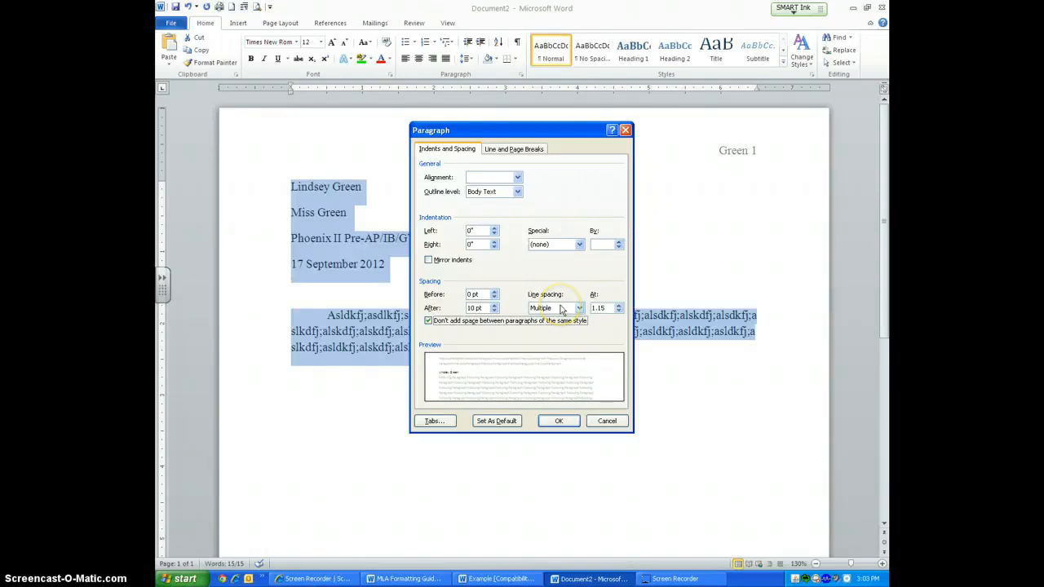
pyautogui.click(578, 306)
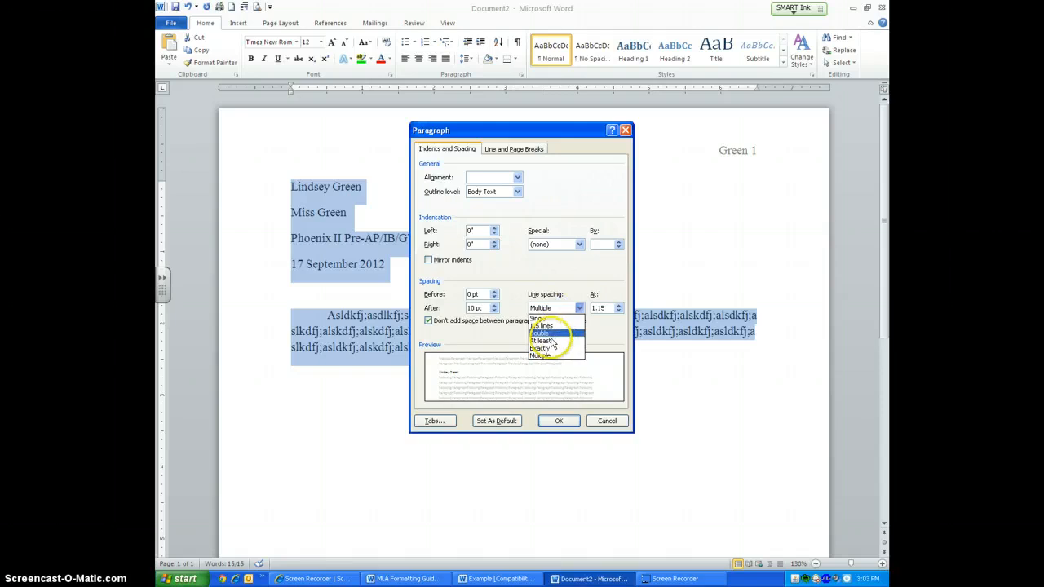
pyautogui.click(542, 333)
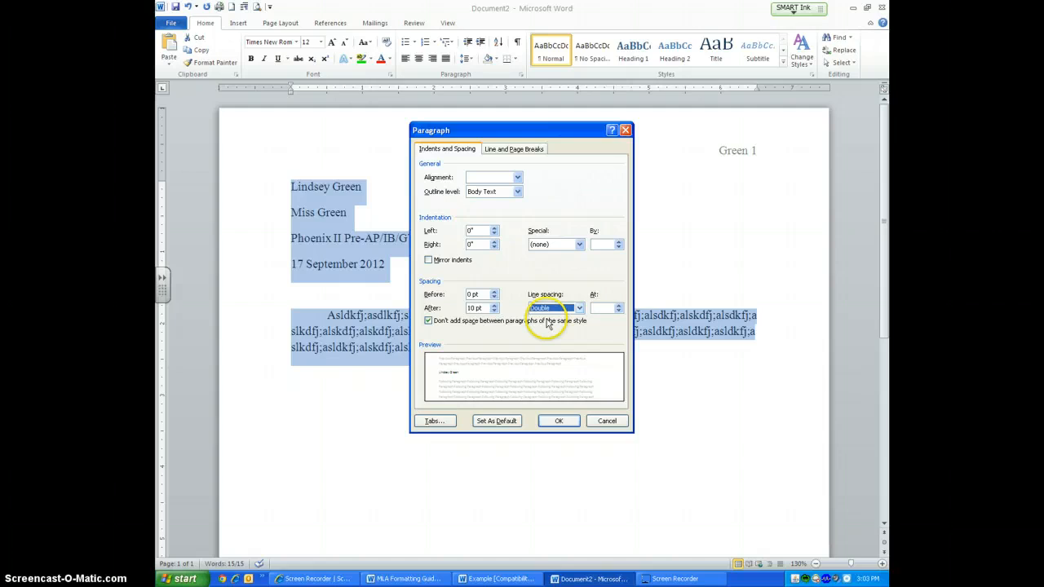
pyautogui.click(558, 421)
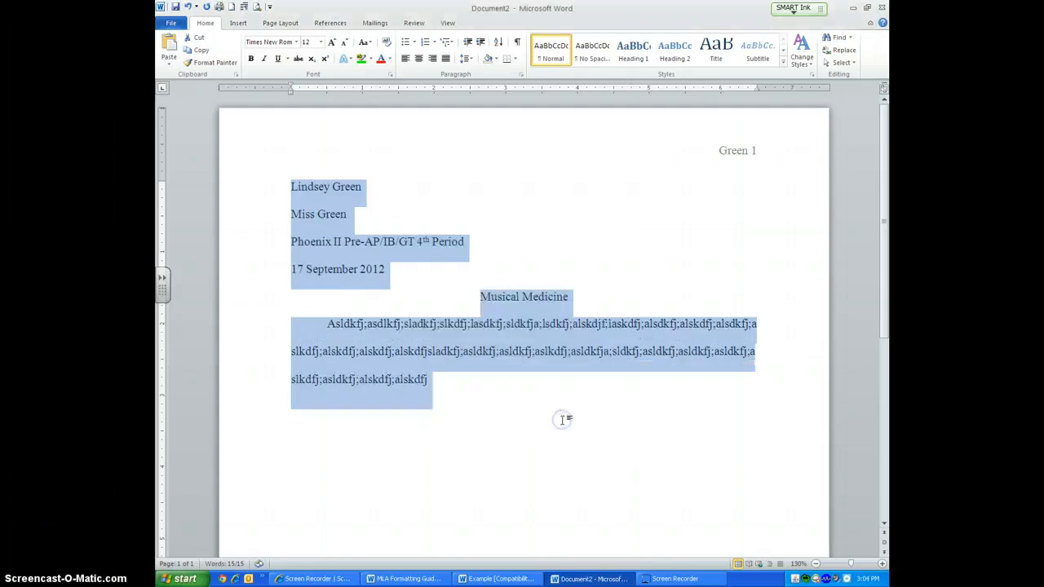
# Deselect the text and add a period at the end of the body paragraph.
pyautogui.click(427, 379)
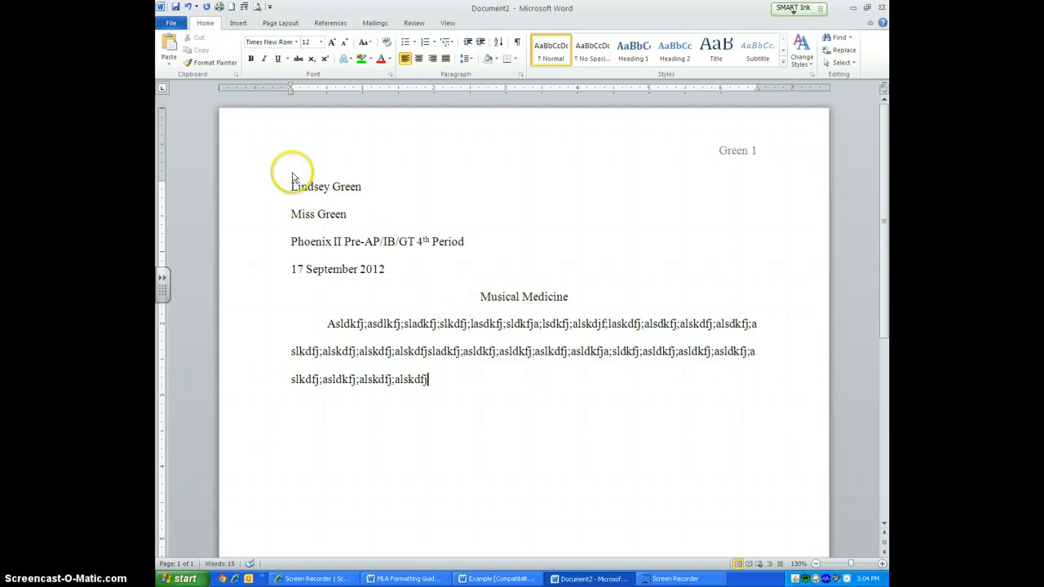
pyautogui.moveTo(329, 241)
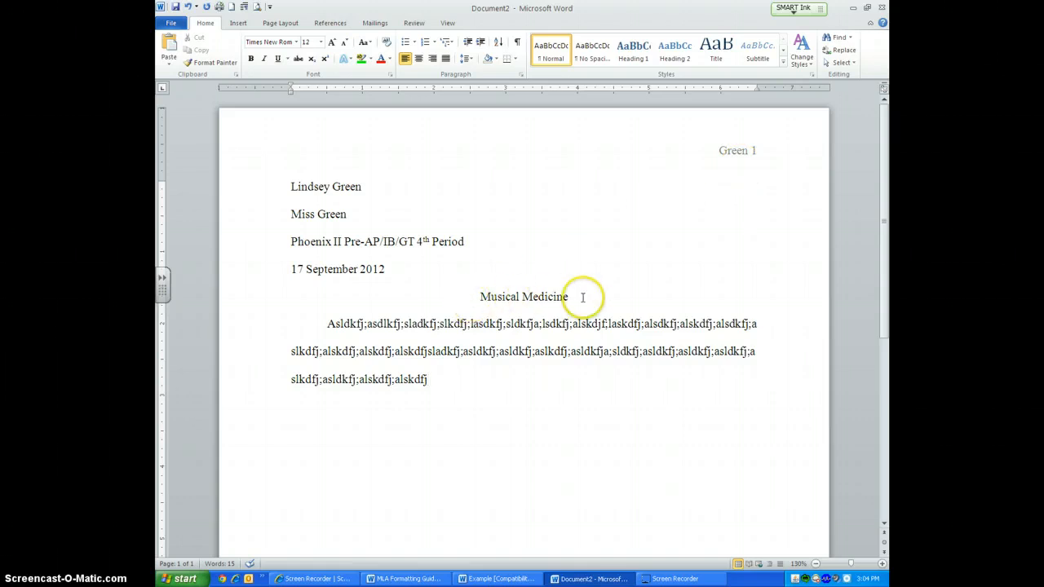
pyautogui.moveTo(414, 378)
pyautogui.write('.')
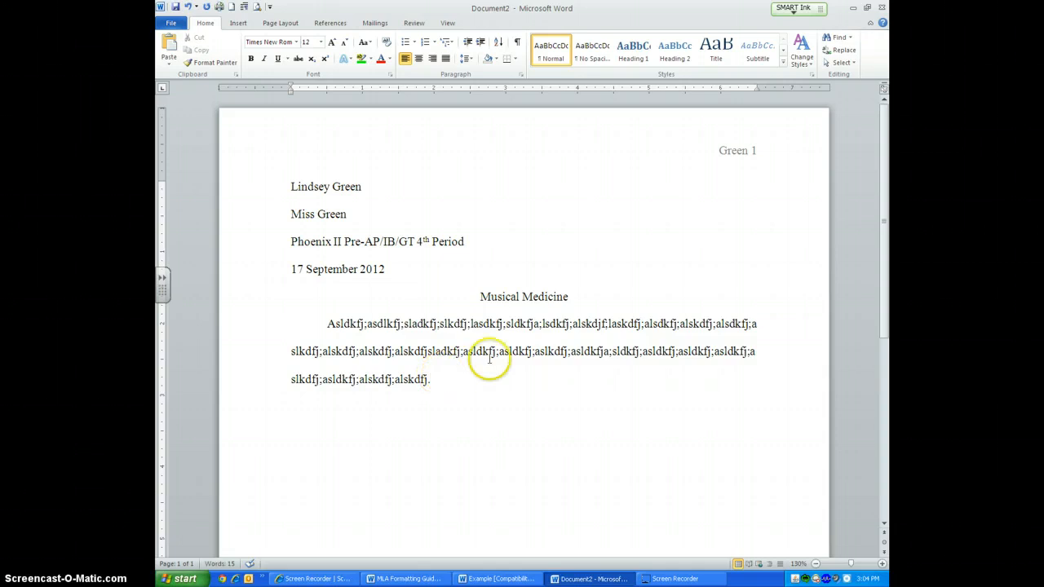
pyautogui.moveTo(456, 323)
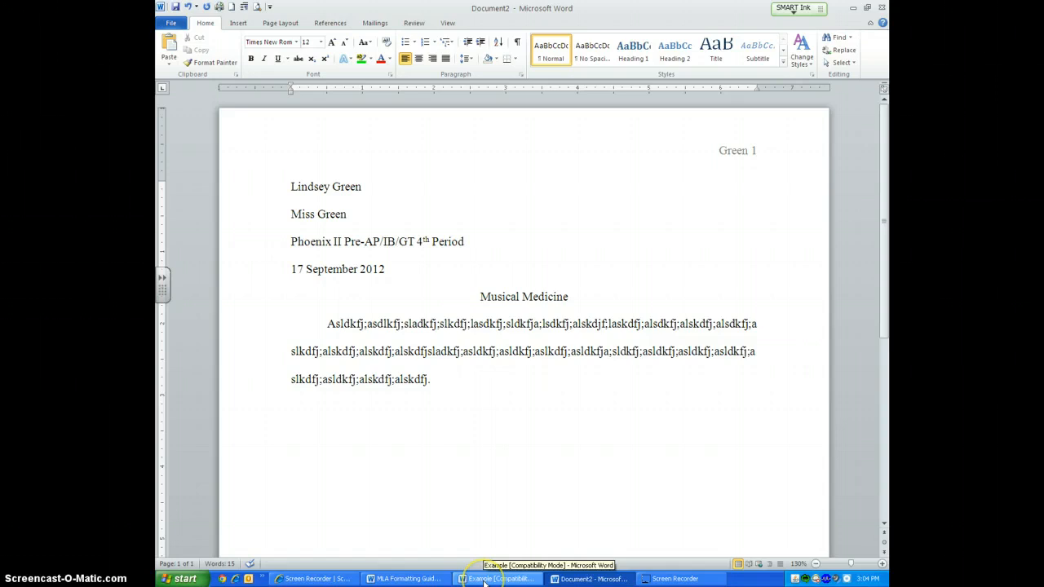
pyautogui.click(431, 379)
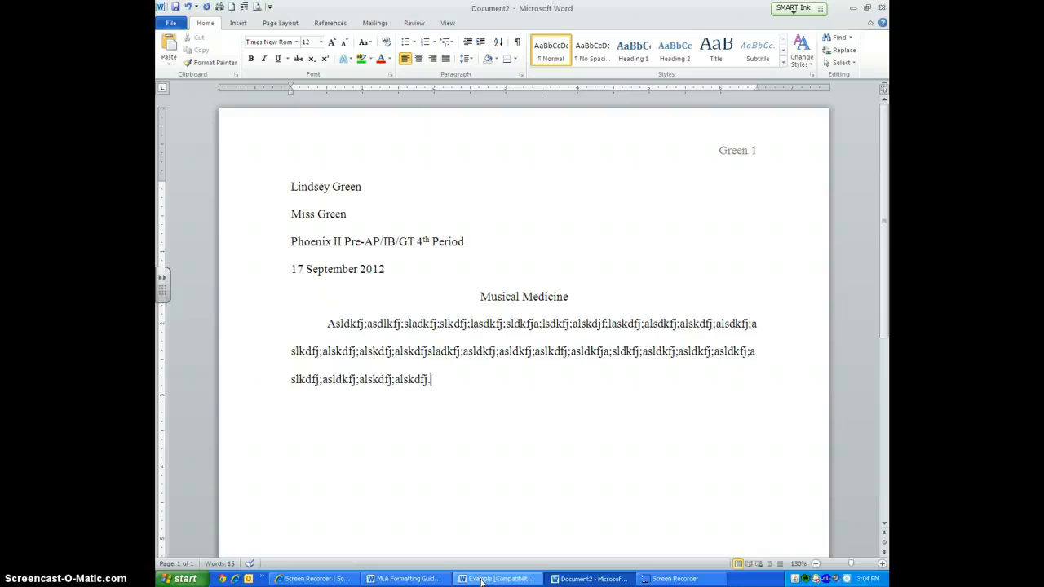
# Switch to the Example document and review its body paragraphs with citations like "(Shelly 165)".
pyautogui.click(497, 577)
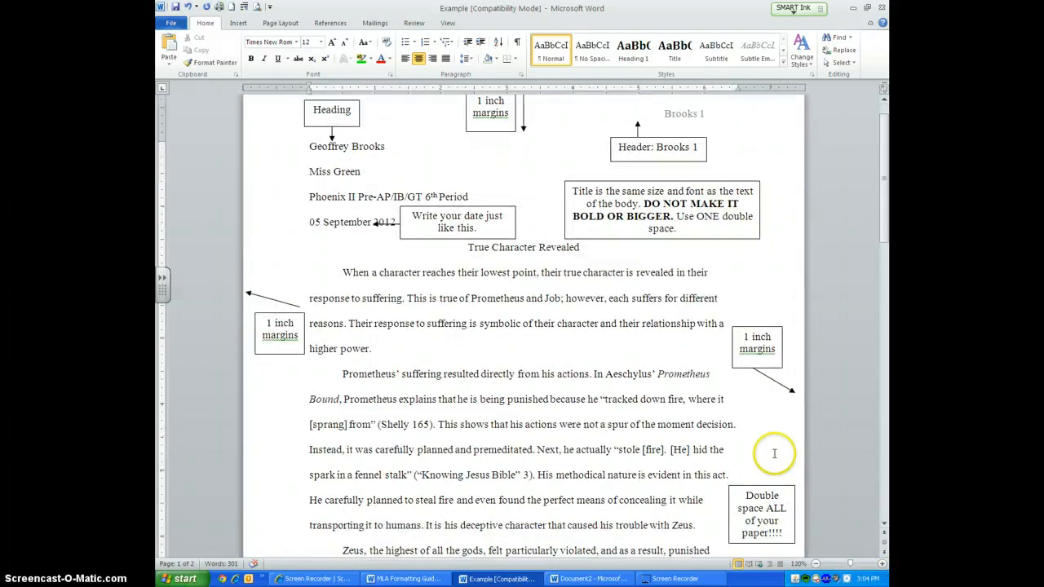
pyautogui.moveTo(677, 425)
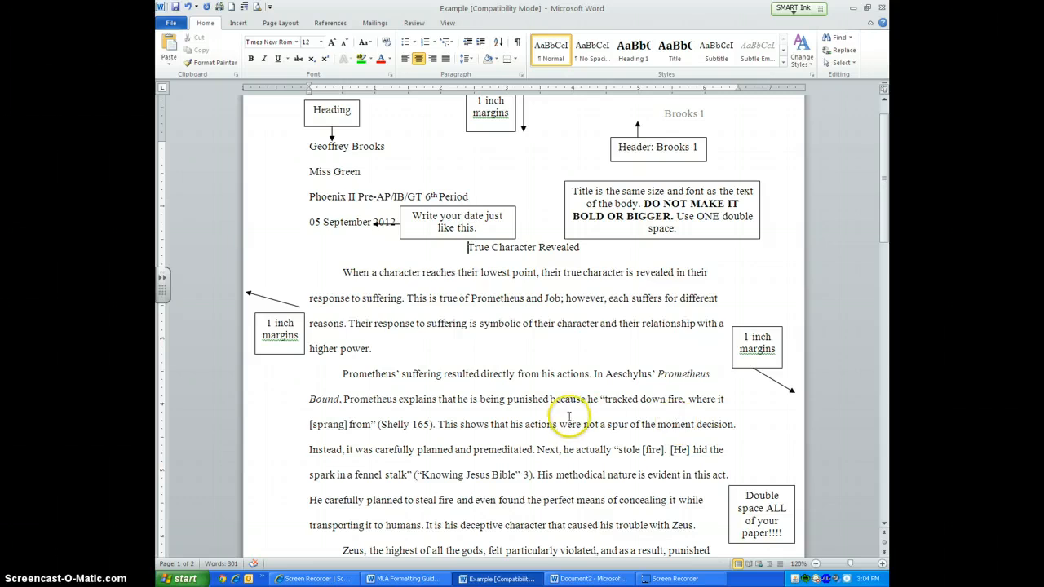
pyautogui.scroll(-3)
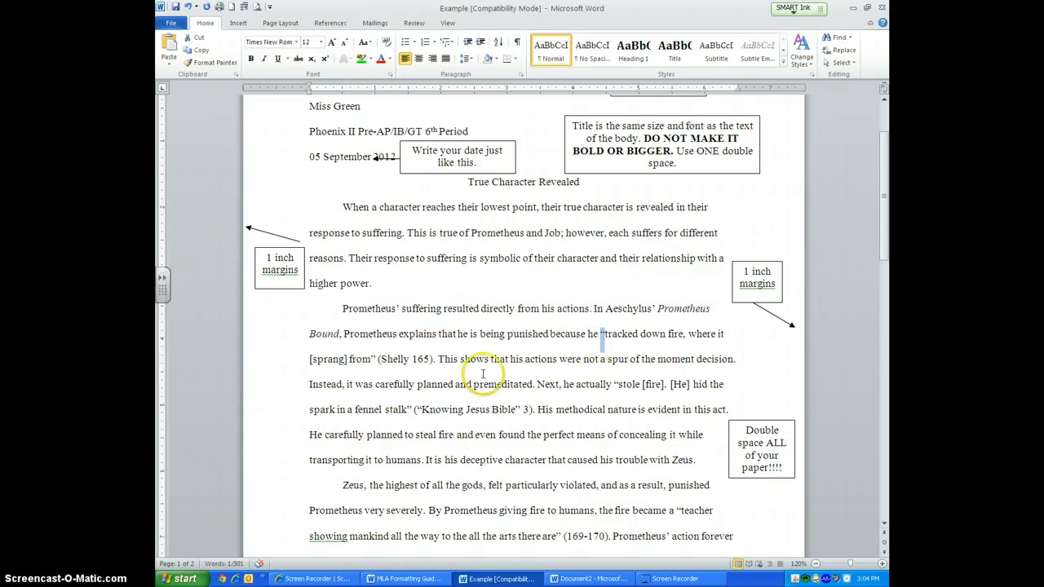
pyautogui.moveTo(606, 332)
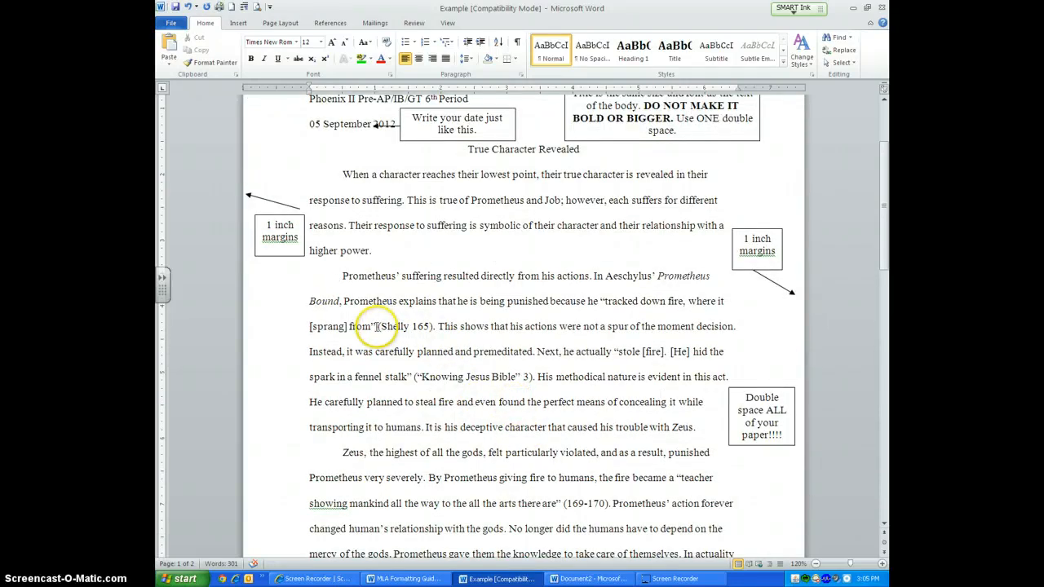
pyautogui.moveTo(378, 326); pyautogui.dragTo(437, 326)
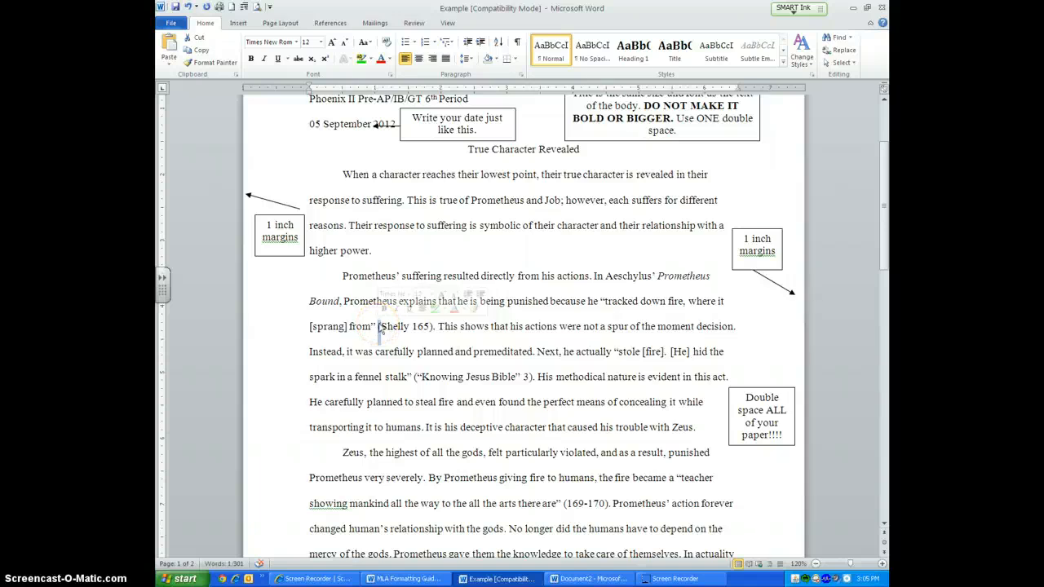
# Scroll to page 2 showing the Works Cited list under the "Brooks 2" header.
pyautogui.scroll(-3)
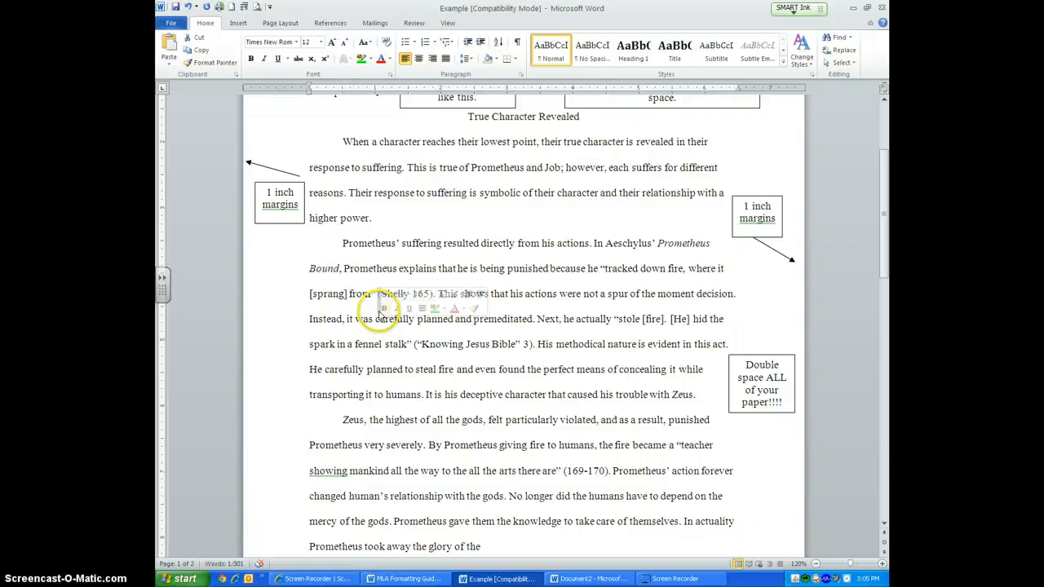
pyautogui.scroll(-3)
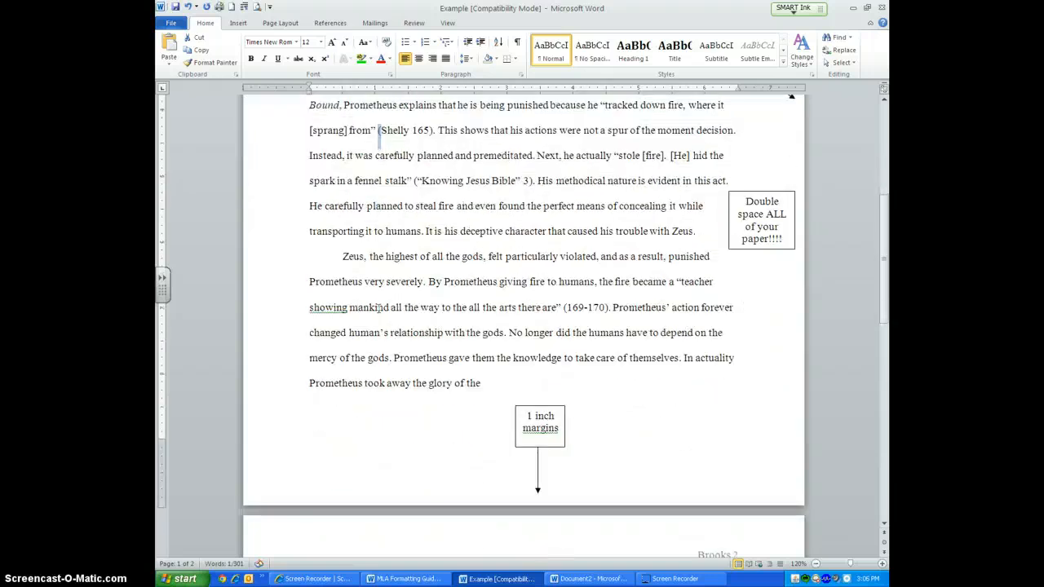
pyautogui.scroll(-3)
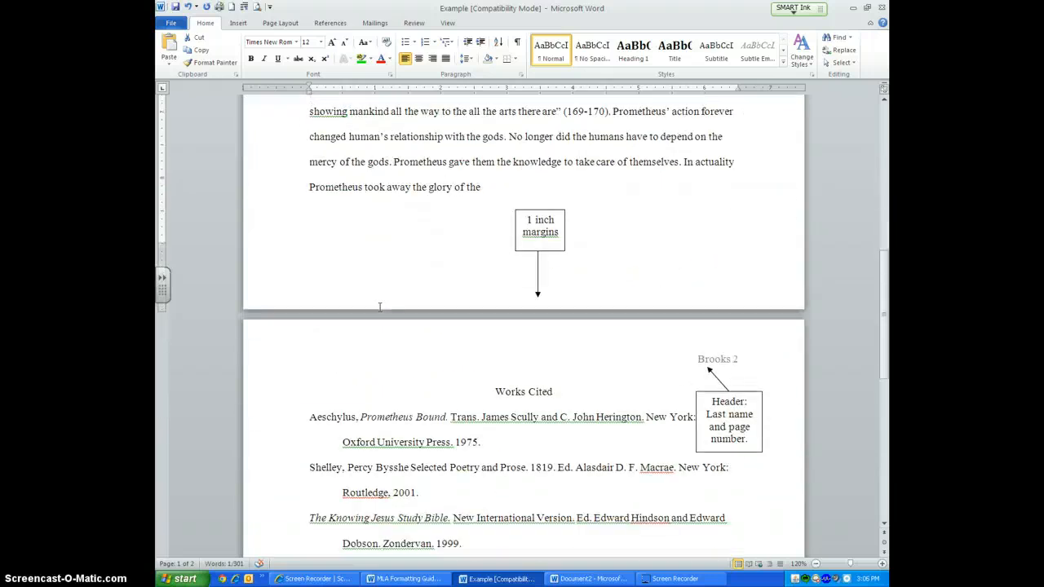
pyautogui.scroll(-3)
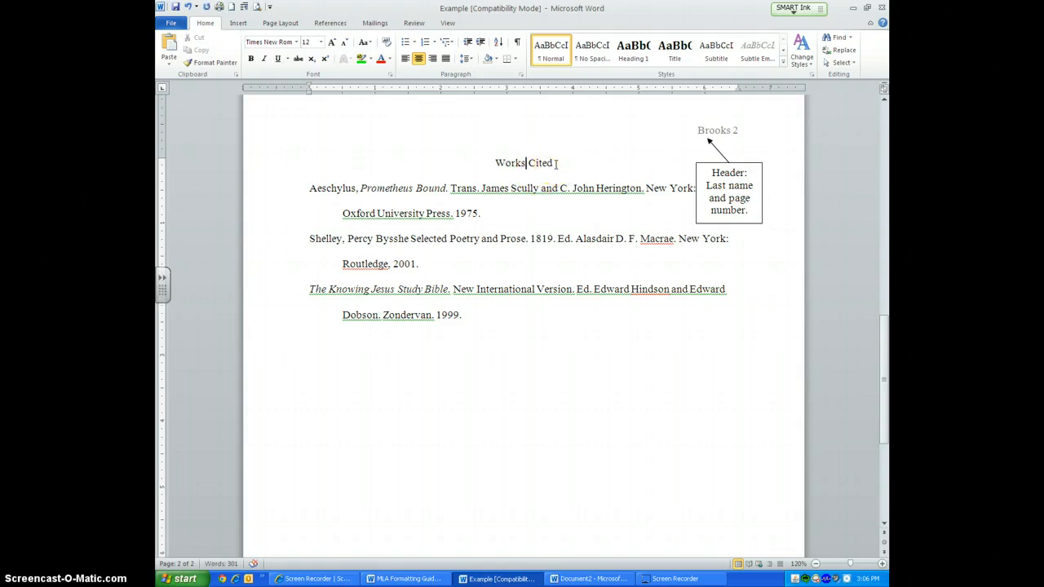
# Scroll back to the top of page 1 with the heading and "Brooks 1" header.
pyautogui.scroll(-3)
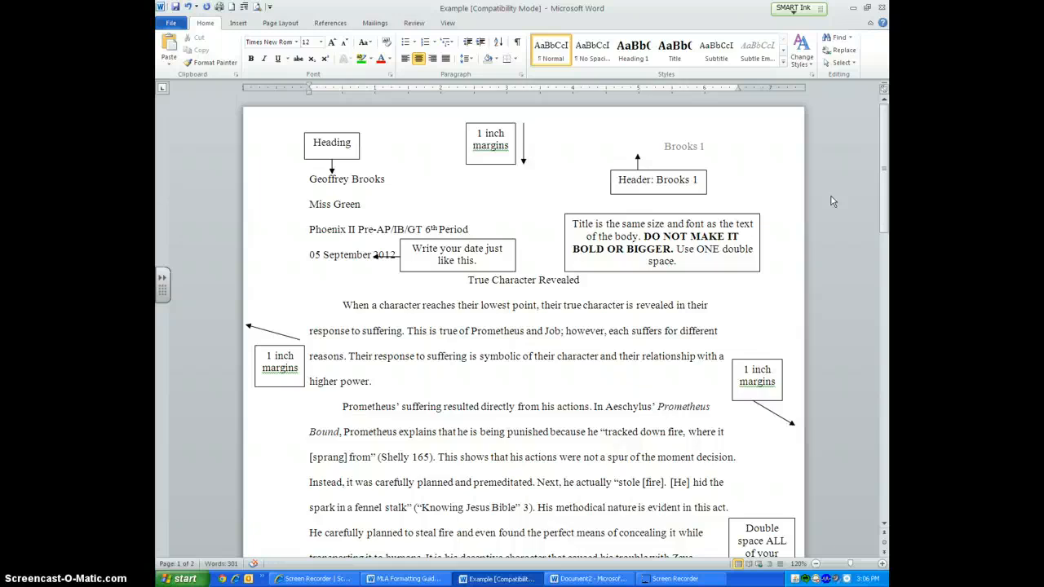
pyautogui.moveTo(796, 206)
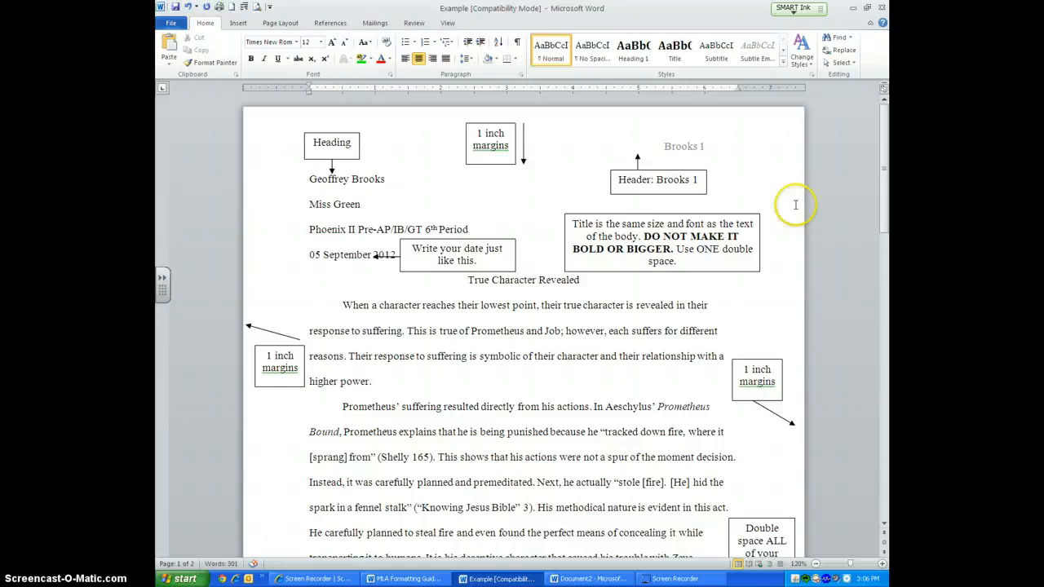